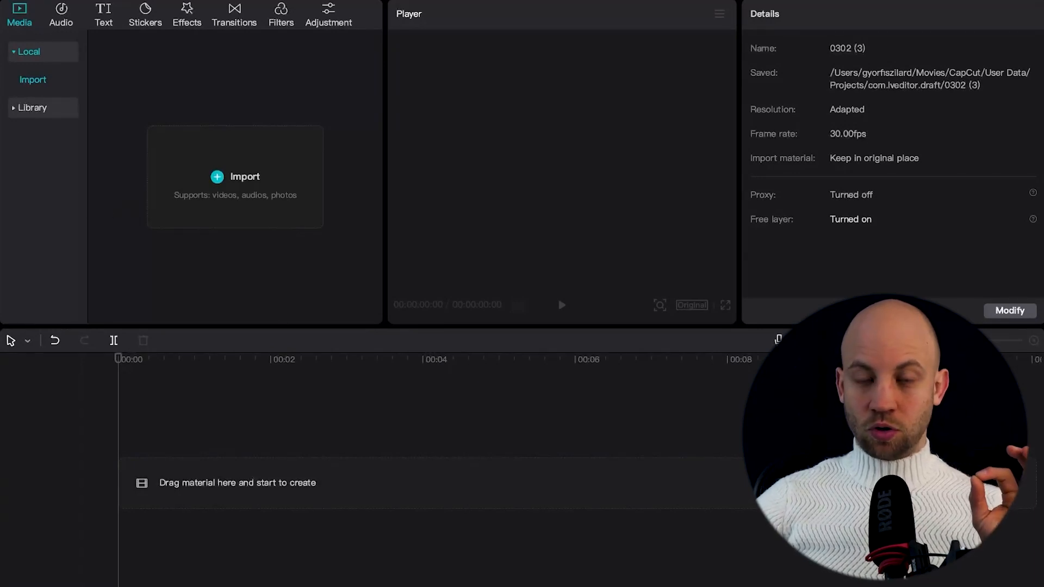
In Settings, toggle Free layer off and back on so it stays enabled, then save.
click(19, 10)
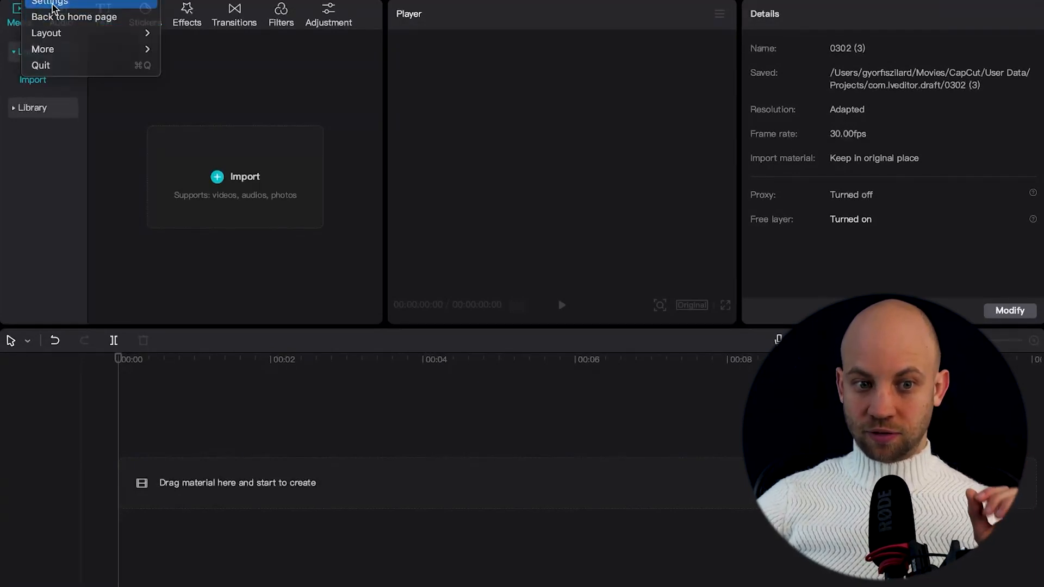
click(48, 3)
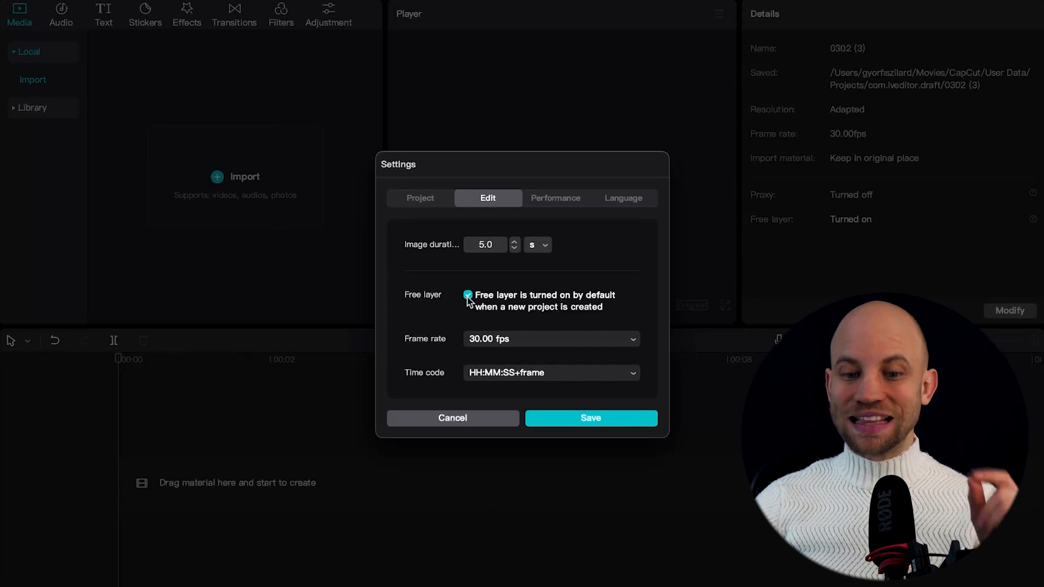
click(468, 295)
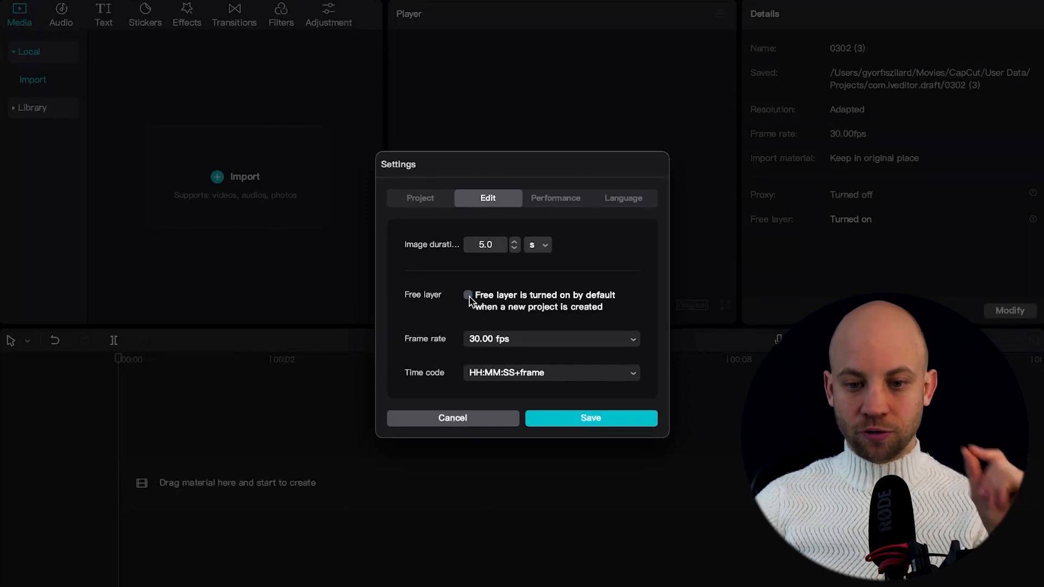
click(469, 295)
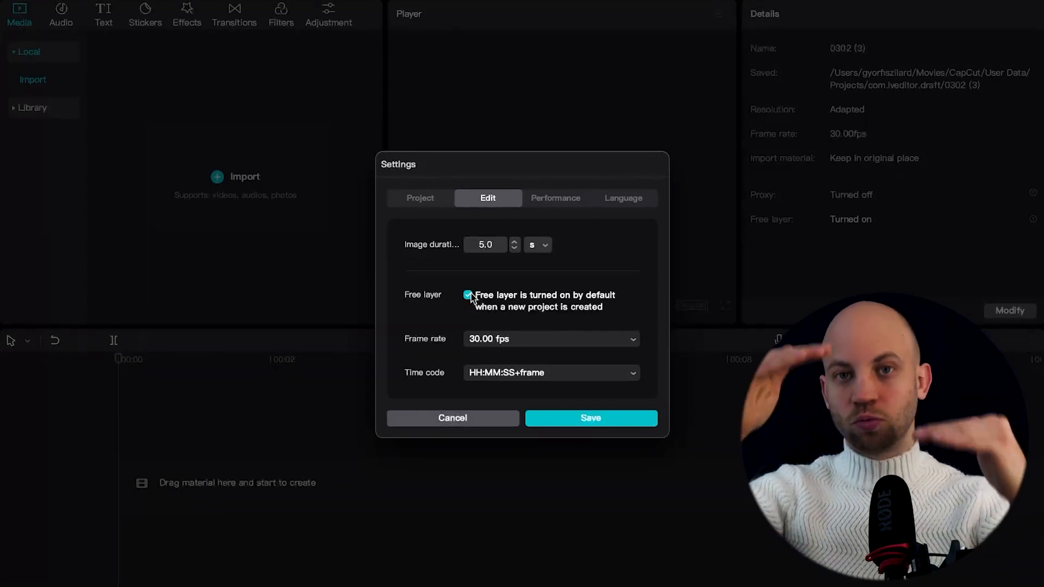
click(592, 418)
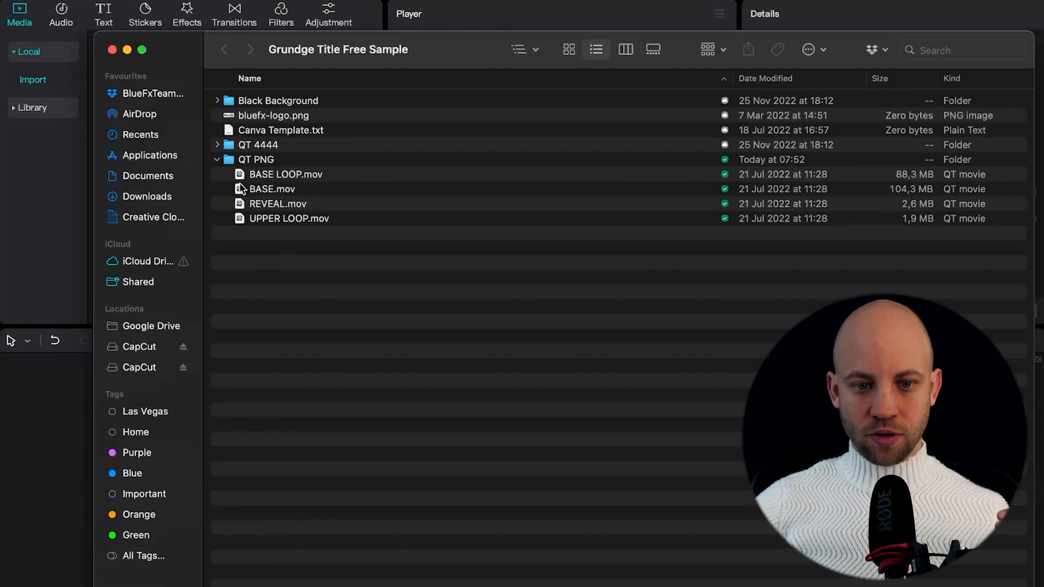
Select BASE LOOP.mov, BASE.mov, REVEAL.mov and UPPER LOOP.mov from the QT PNG folder to import.
click(286, 174)
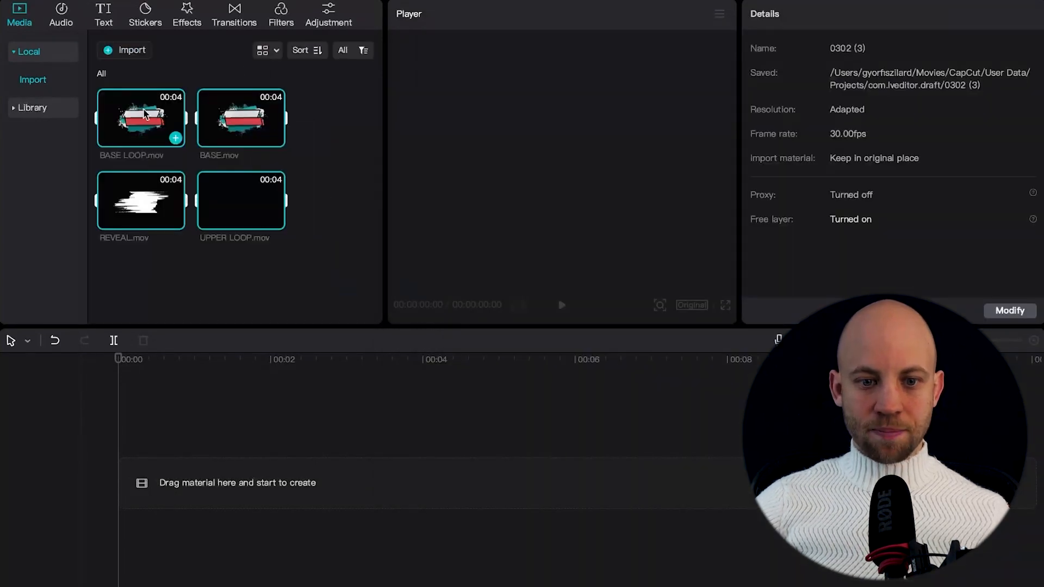
mouse_move(176, 225)
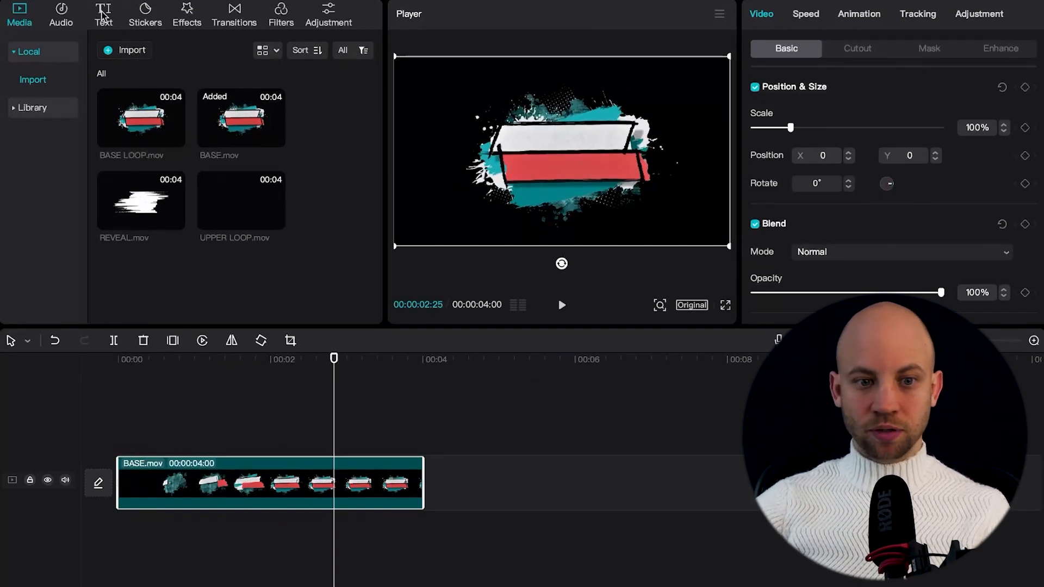
Bring up the Text panel to preview the default text preset.
click(103, 15)
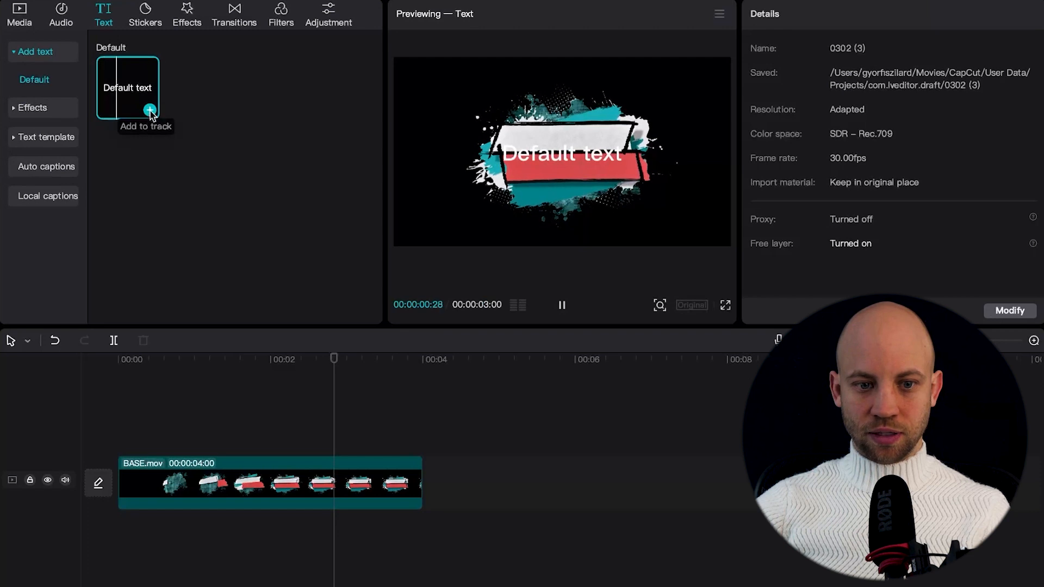
Add an 'Intro Video' text clip ending at 4 s, coloured black, on the white bar.
click(149, 111)
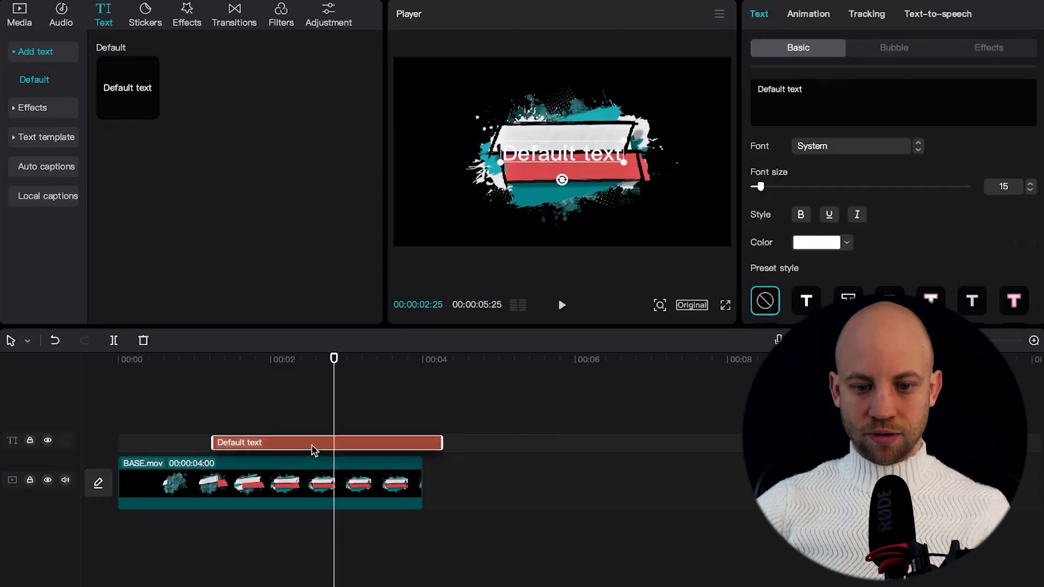
drag(441, 443, 423, 443)
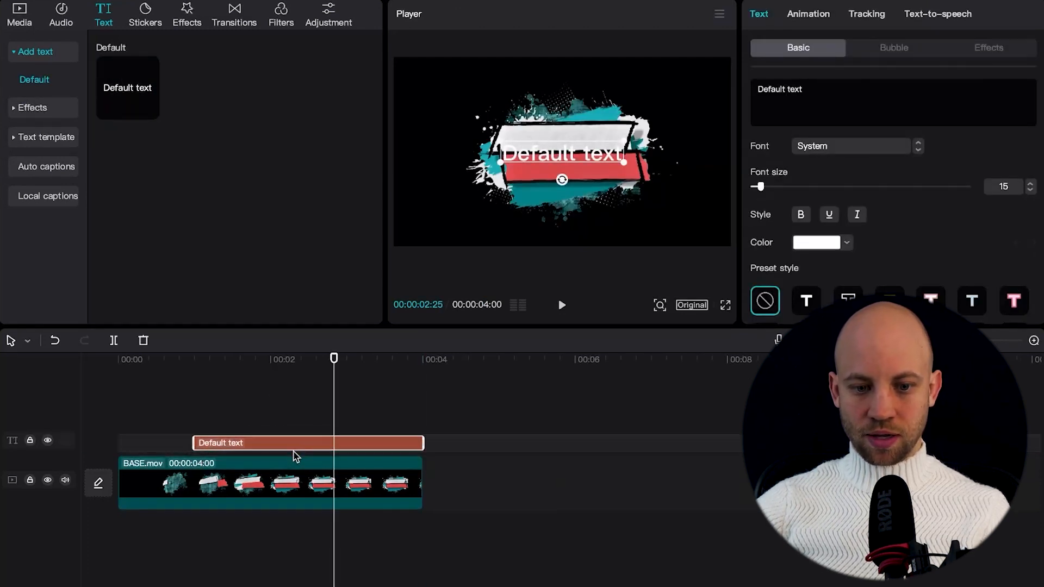
double_click(779, 90)
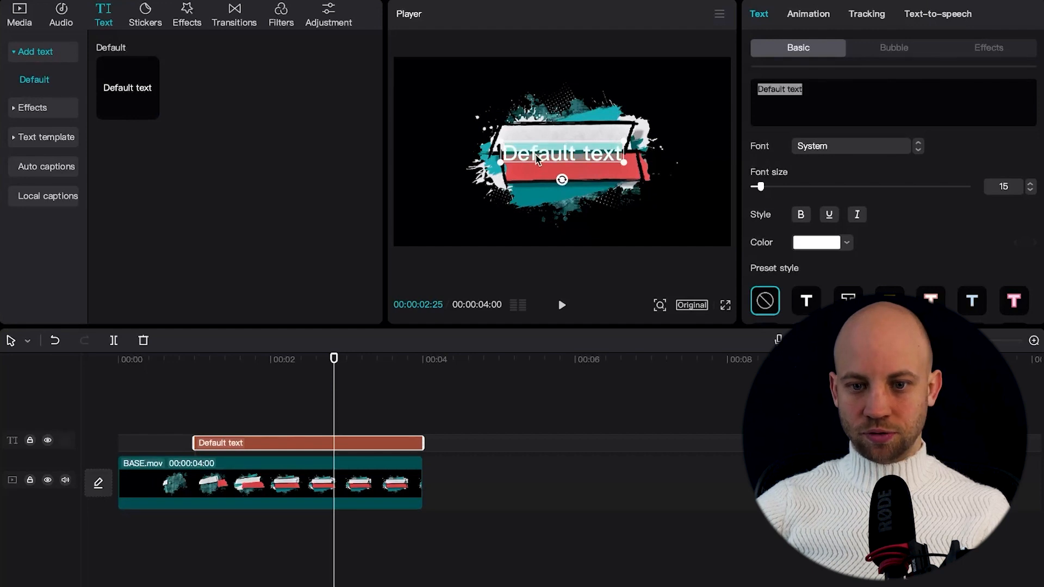
text(Intro Video)
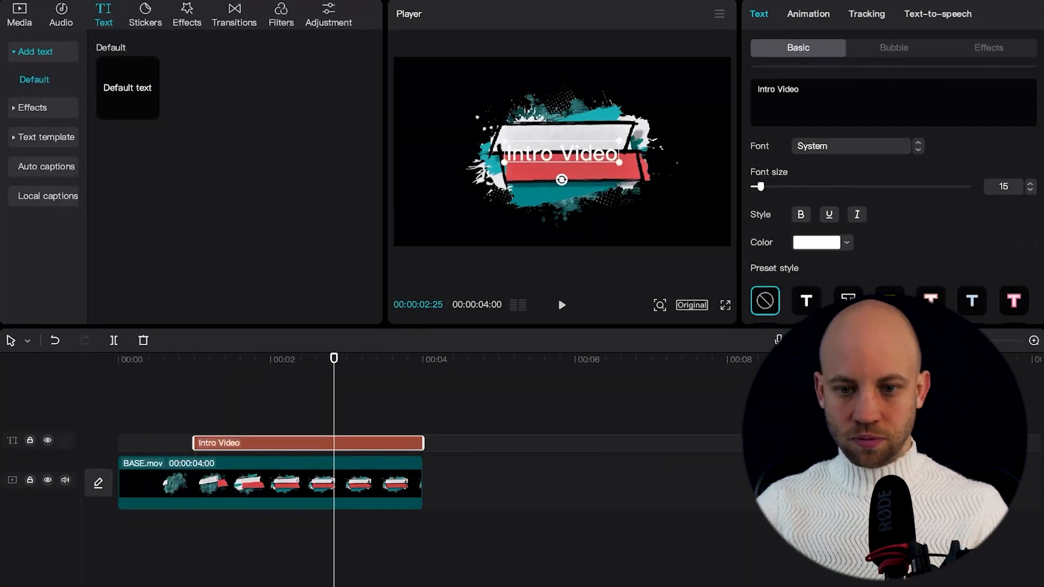
click(846, 242)
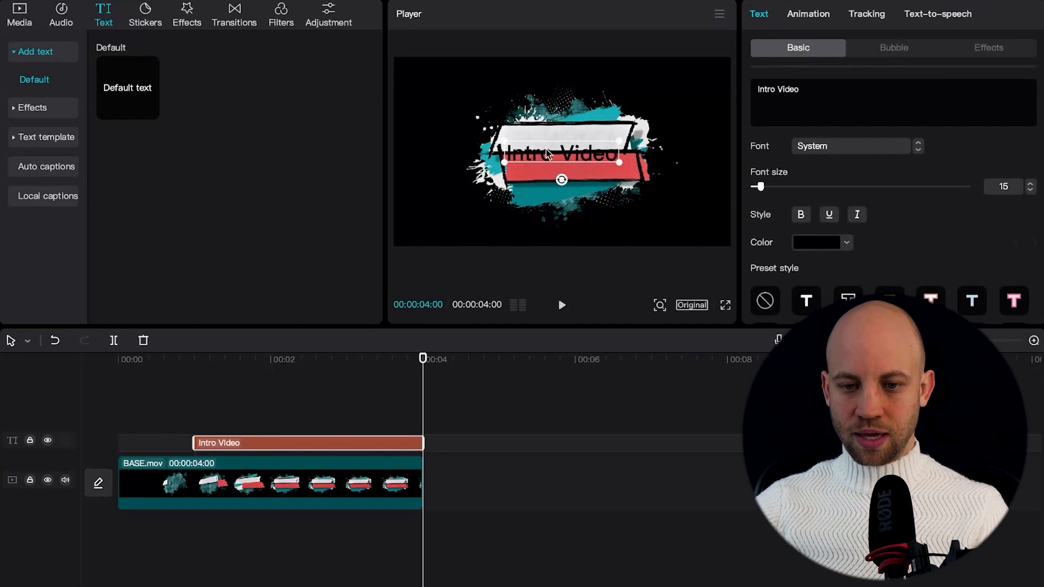
click(272, 488)
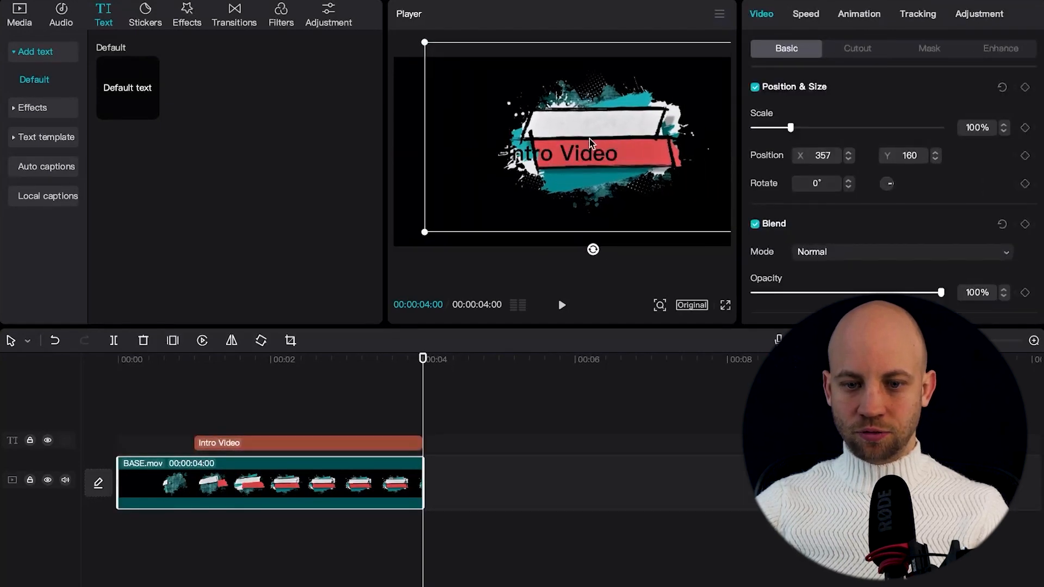
click(323, 443)
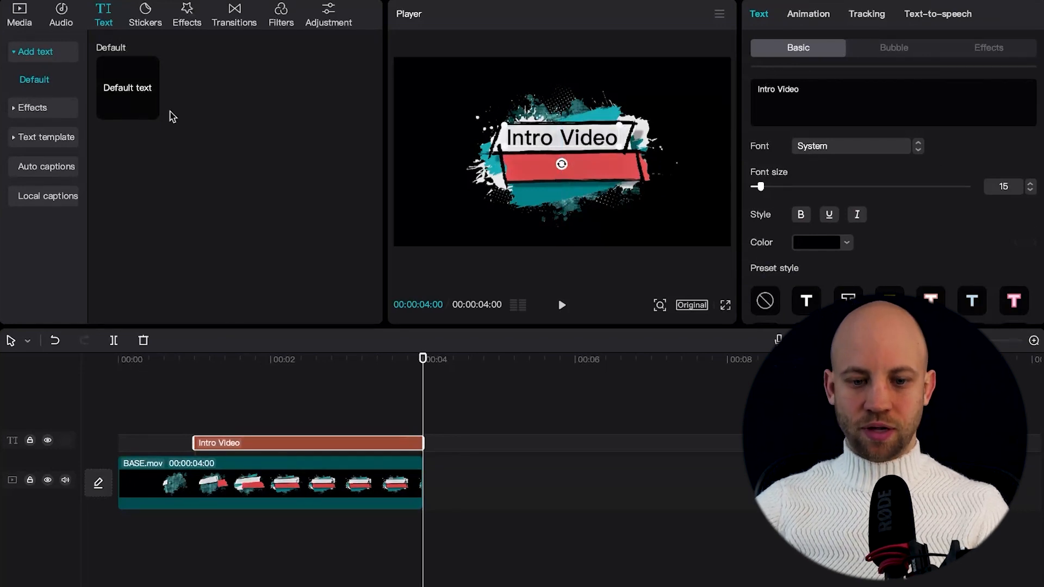
Add a second default text clip and change its text to 'Template'.
click(149, 112)
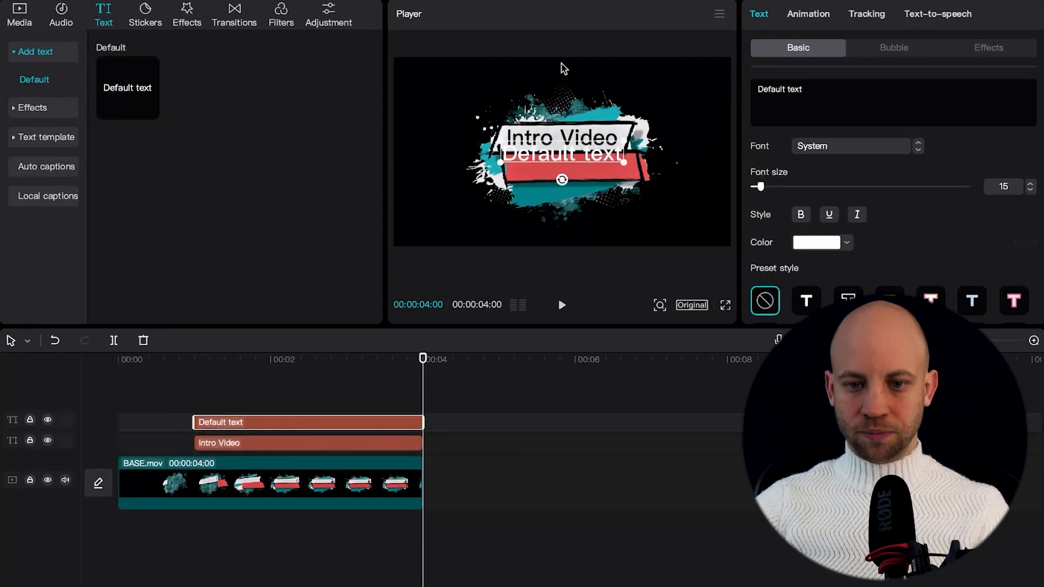
double_click(780, 89)
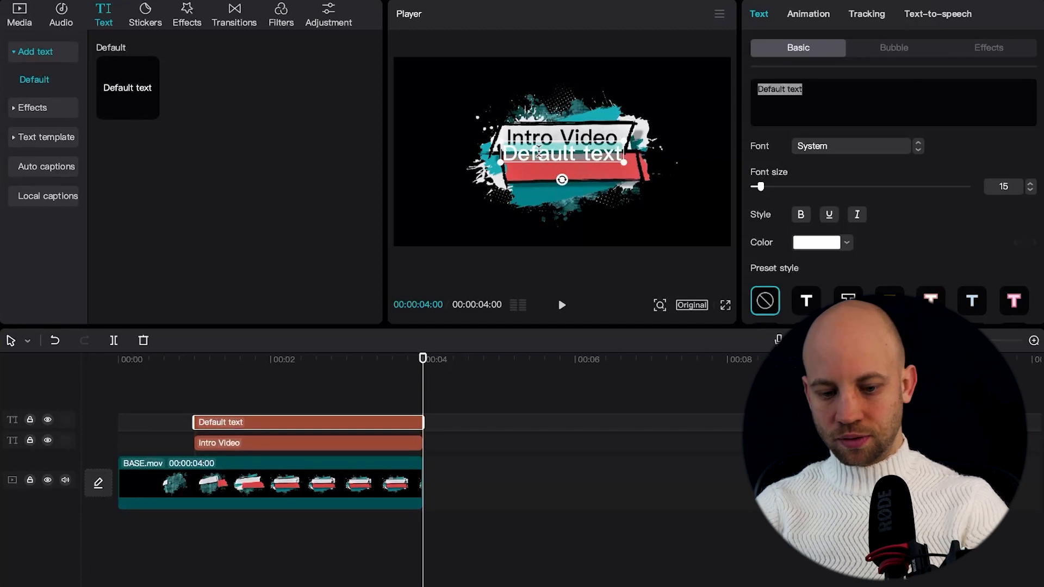
text(Template)
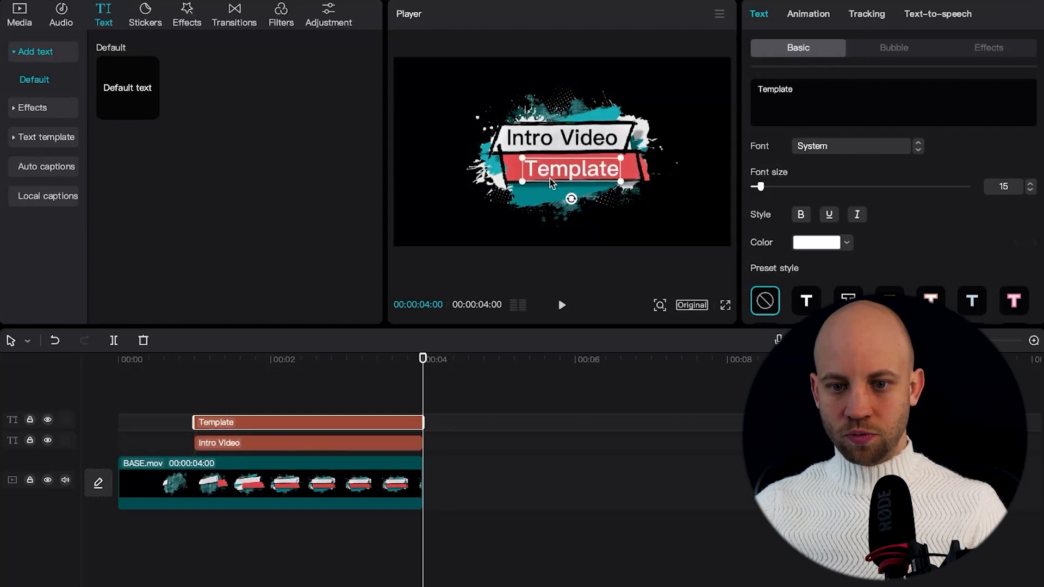
mouse_move(392, 391)
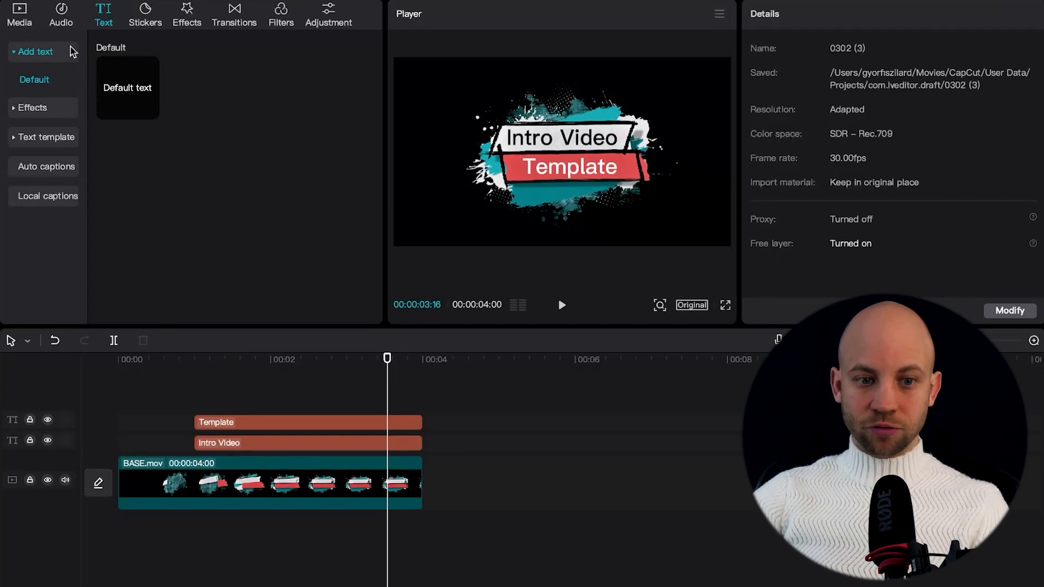
Place REVEAL.mov on a track above the titles and select the Intro Video clip for trimming.
click(20, 12)
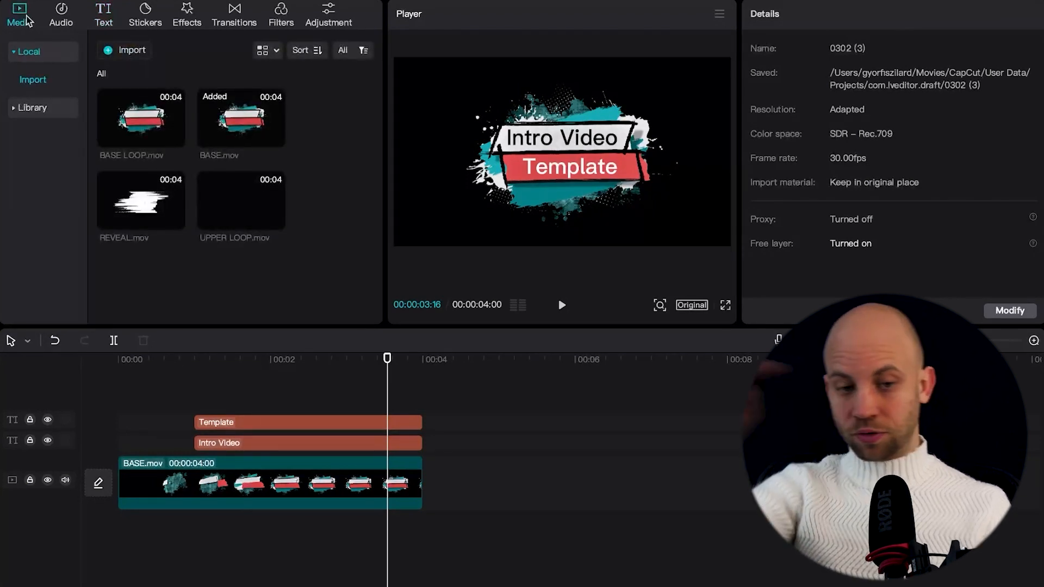
mouse_move(129, 214)
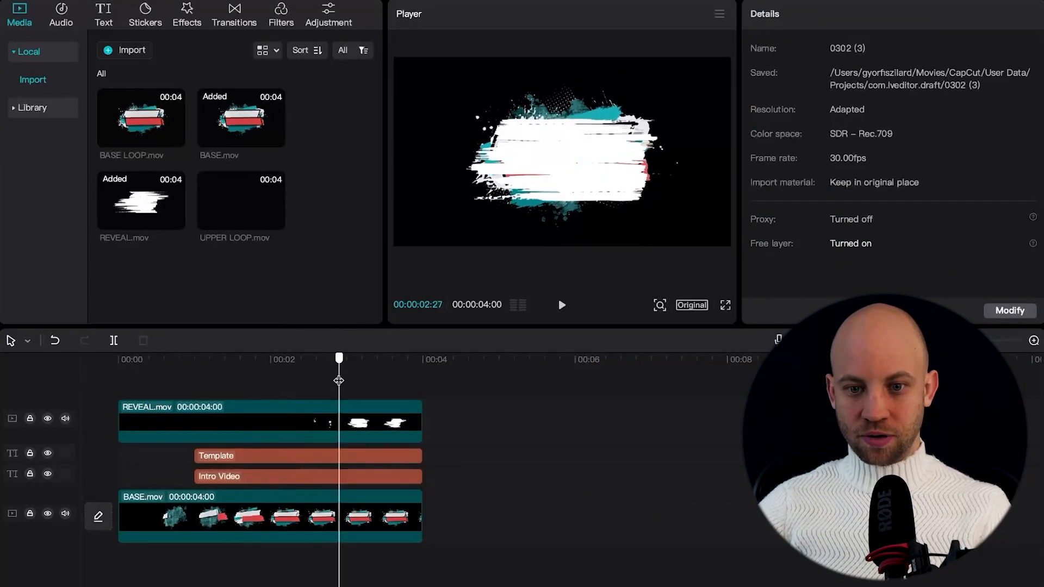
drag(338, 358, 318, 358)
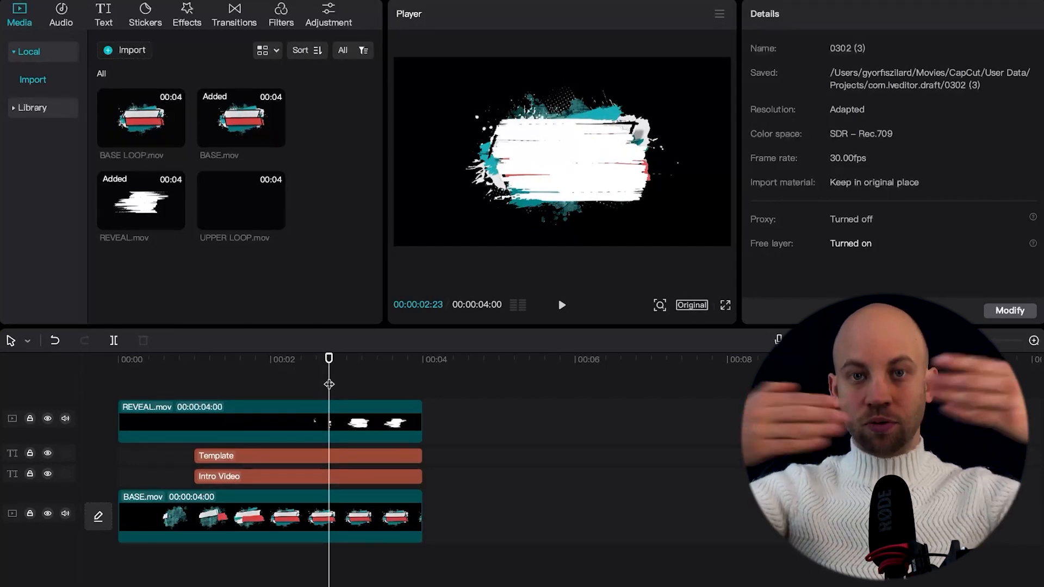
click(227, 457)
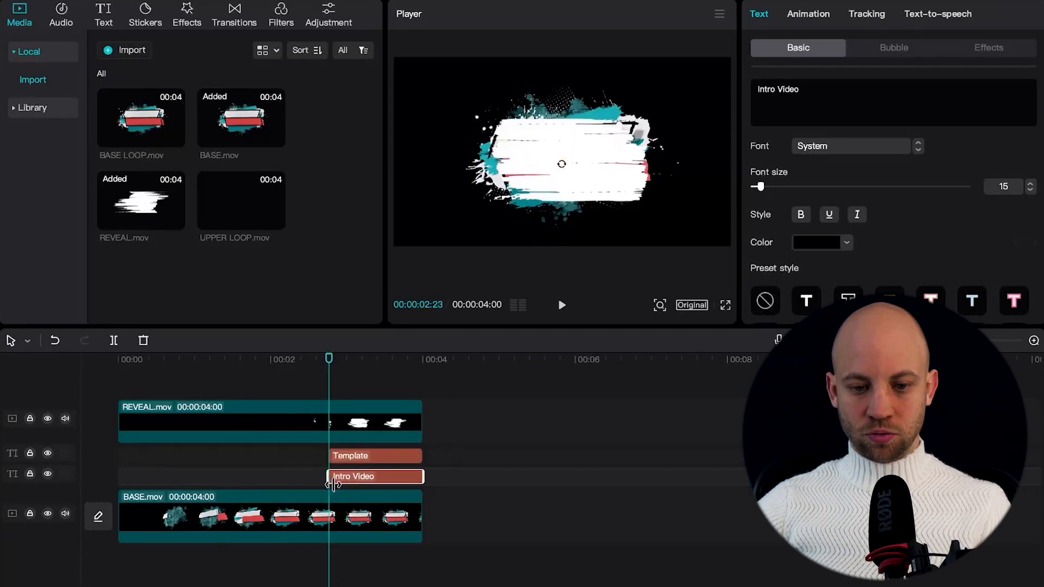
mouse_move(328, 356)
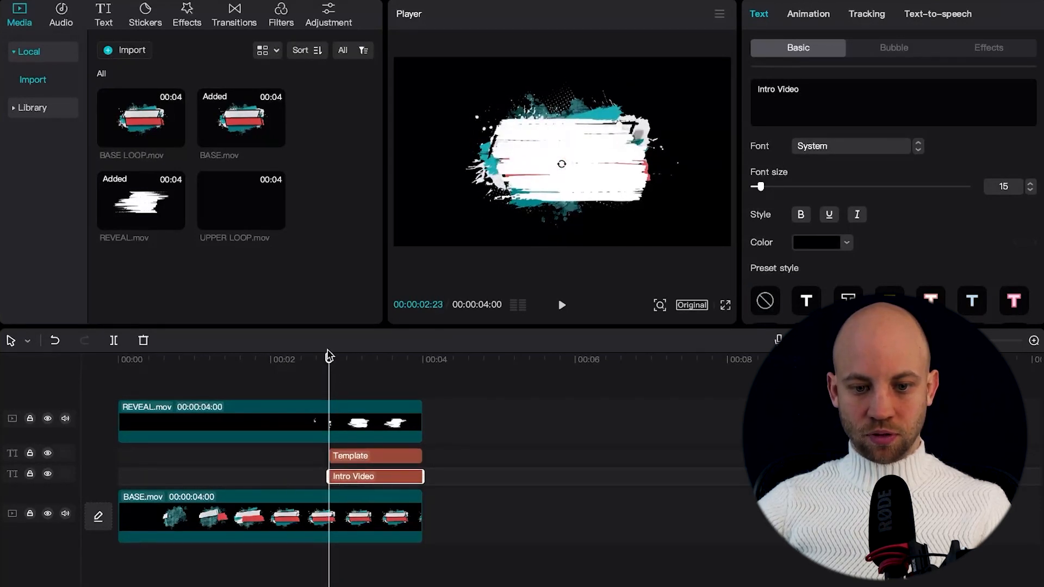
Append BASE LOOP.mov after BASE, extend the Template text to its end, and place UPPER LOOP.
click(561, 305)
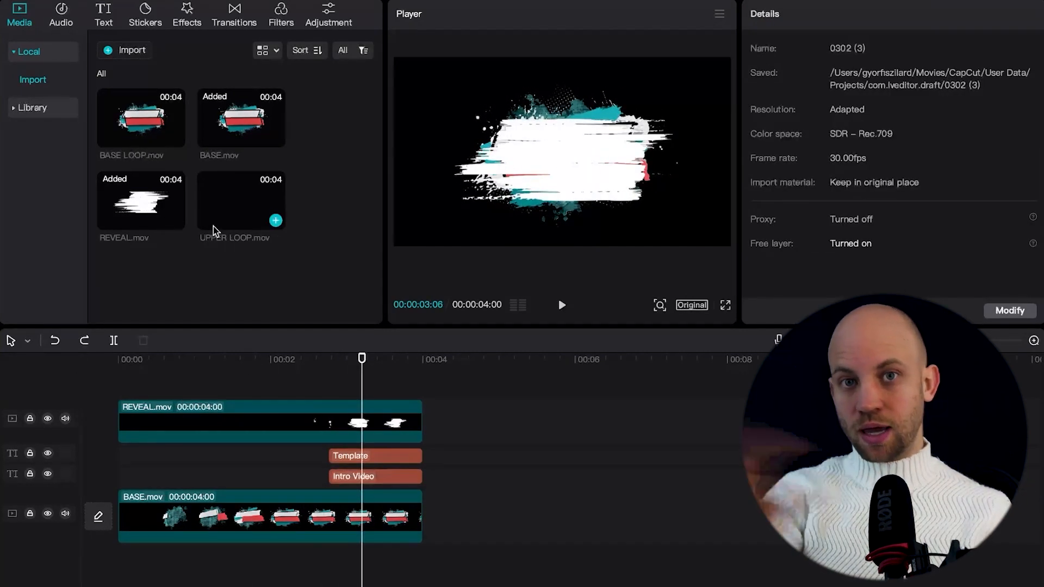
mouse_move(143, 124)
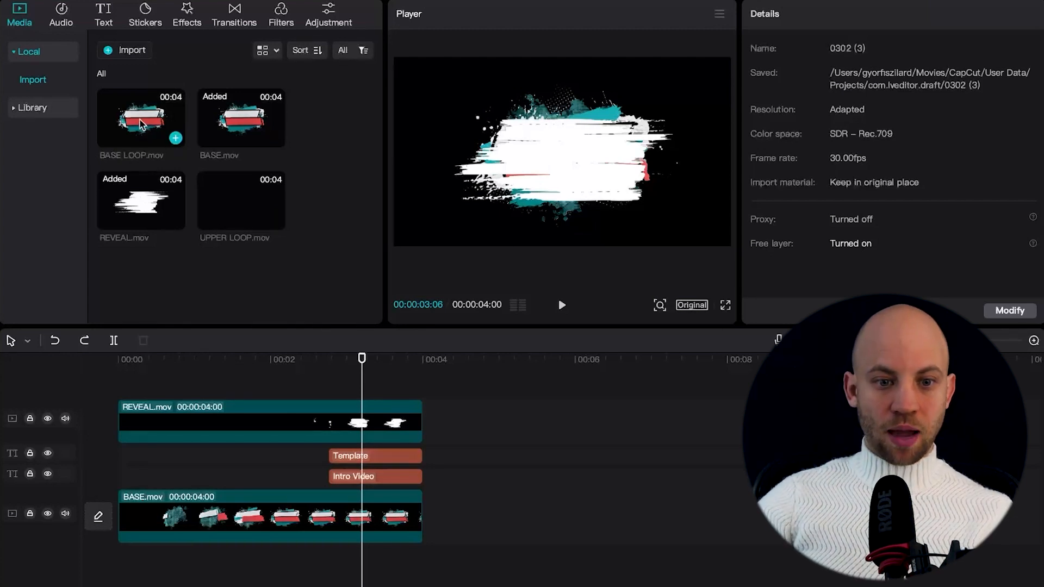
drag(140, 119, 583, 519)
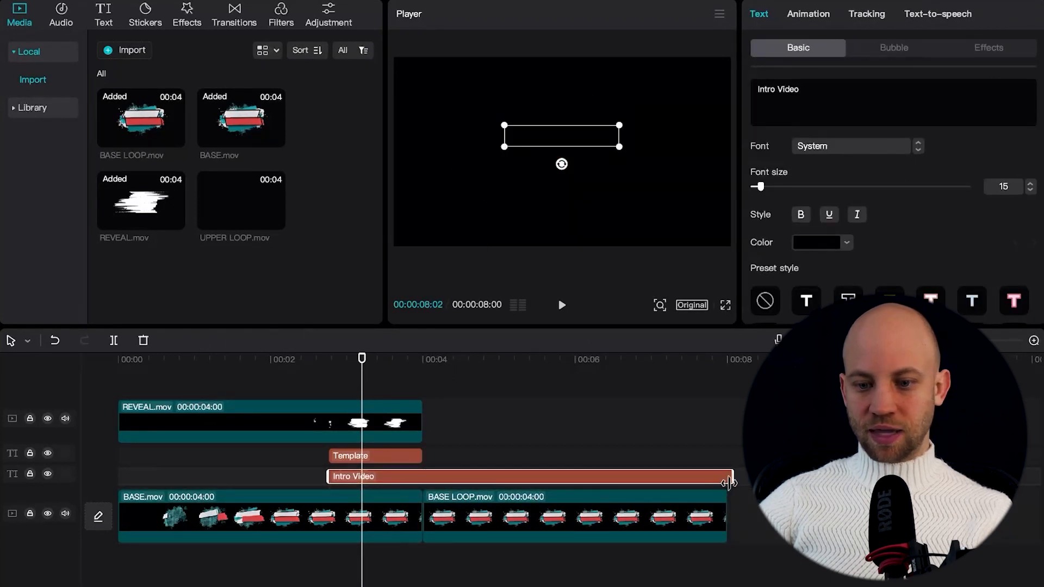
click(373, 455)
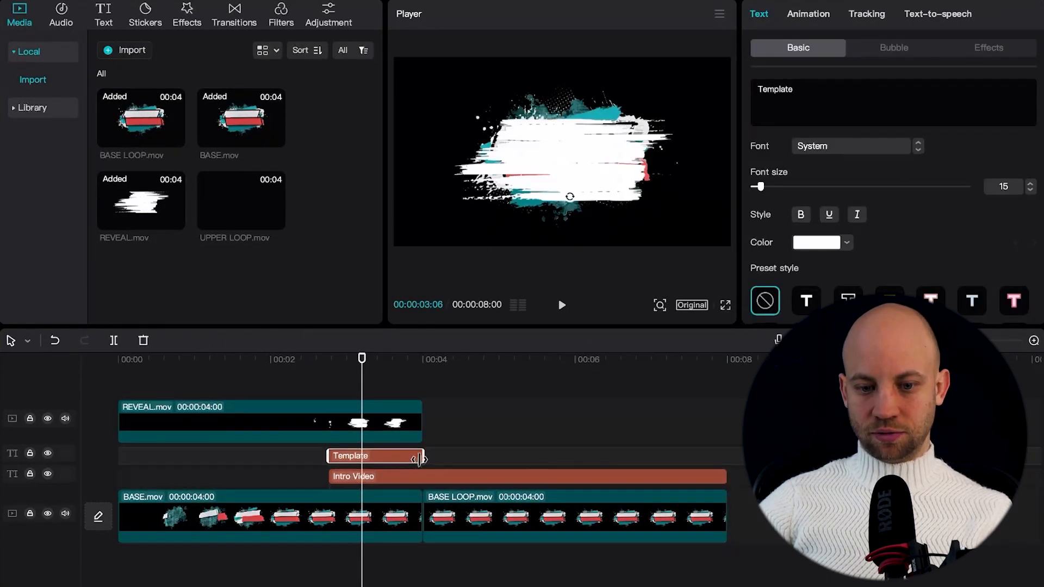
drag(418, 457, 726, 457)
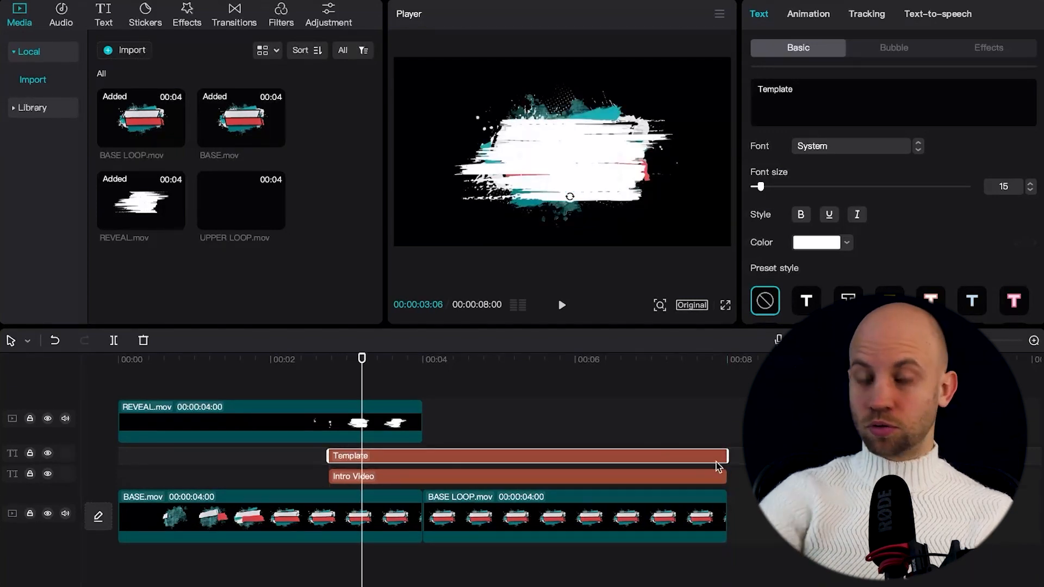
mouse_move(245, 202)
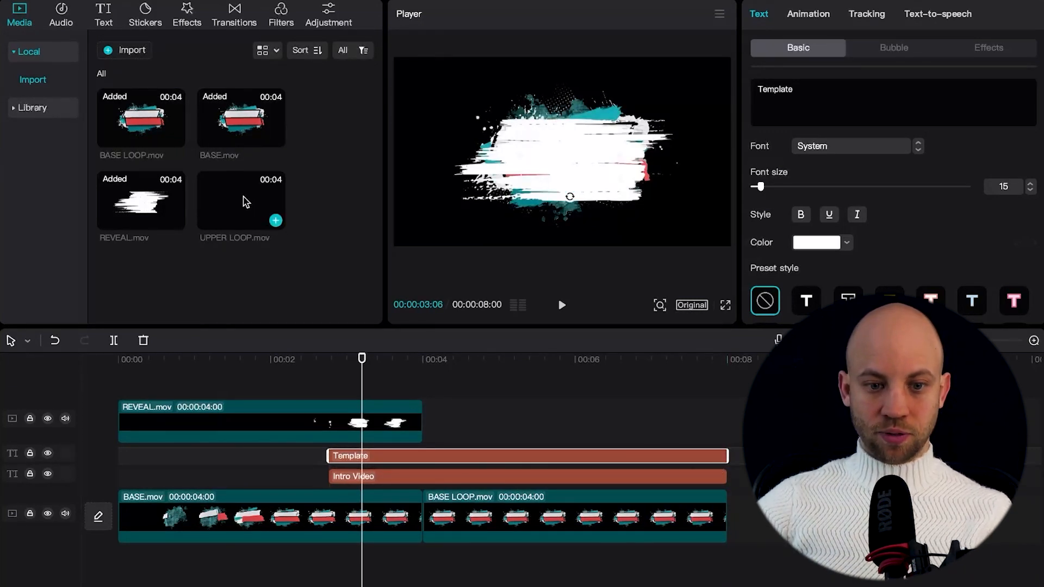
mouse_move(222, 204)
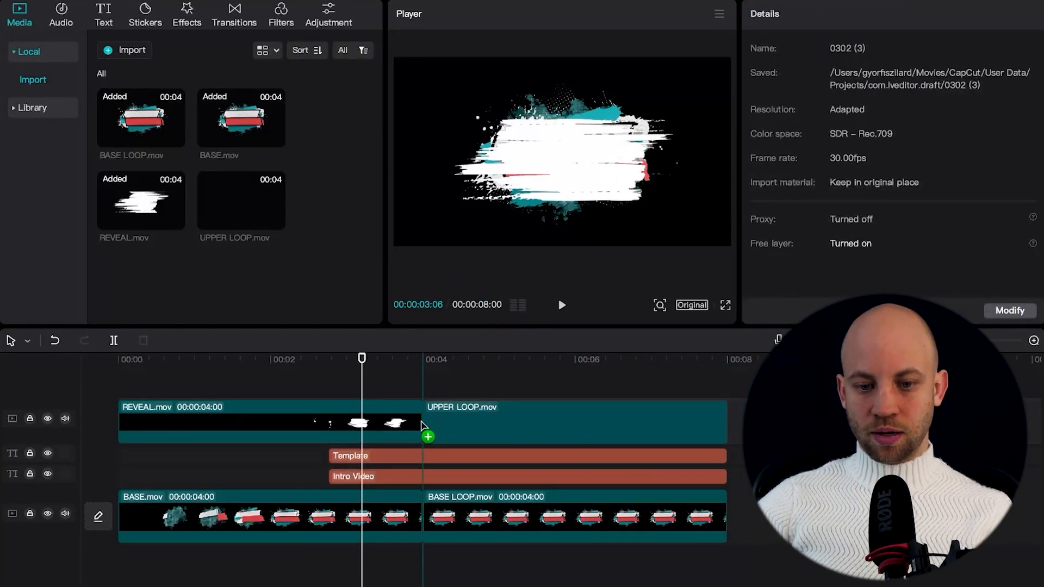
click(572, 422)
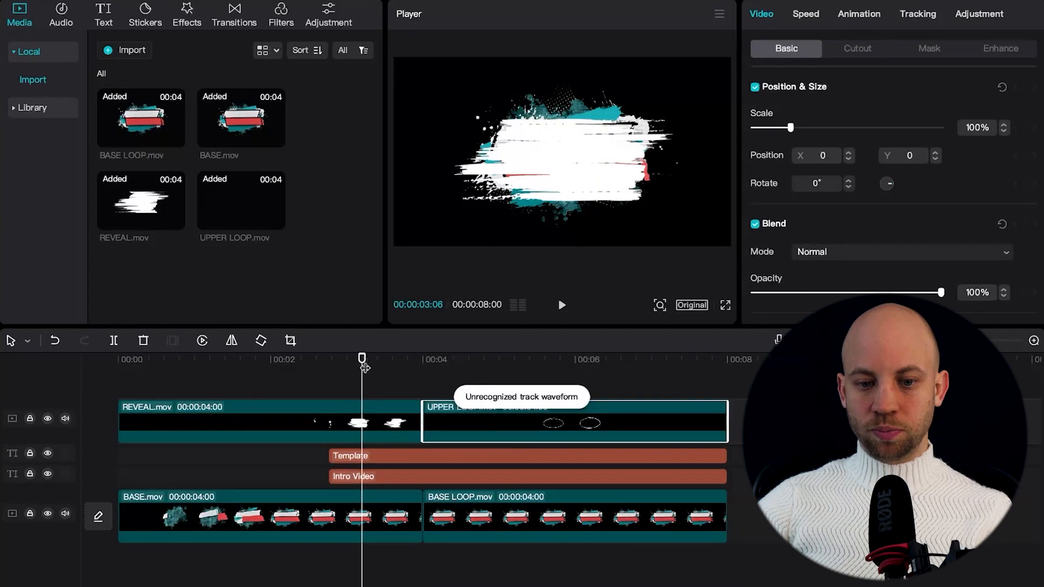
mouse_move(362, 357)
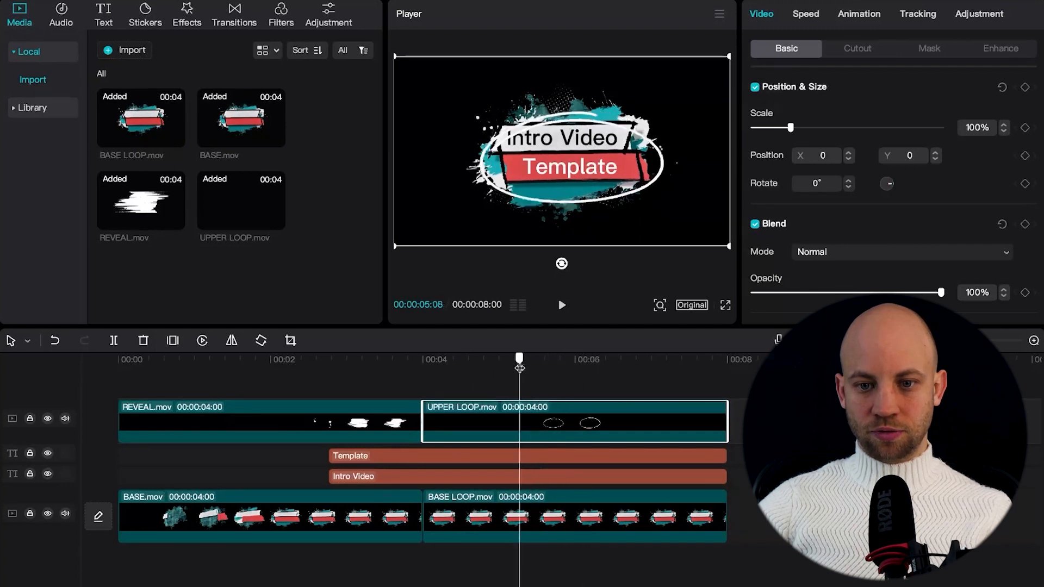
drag(520, 358, 496, 358)
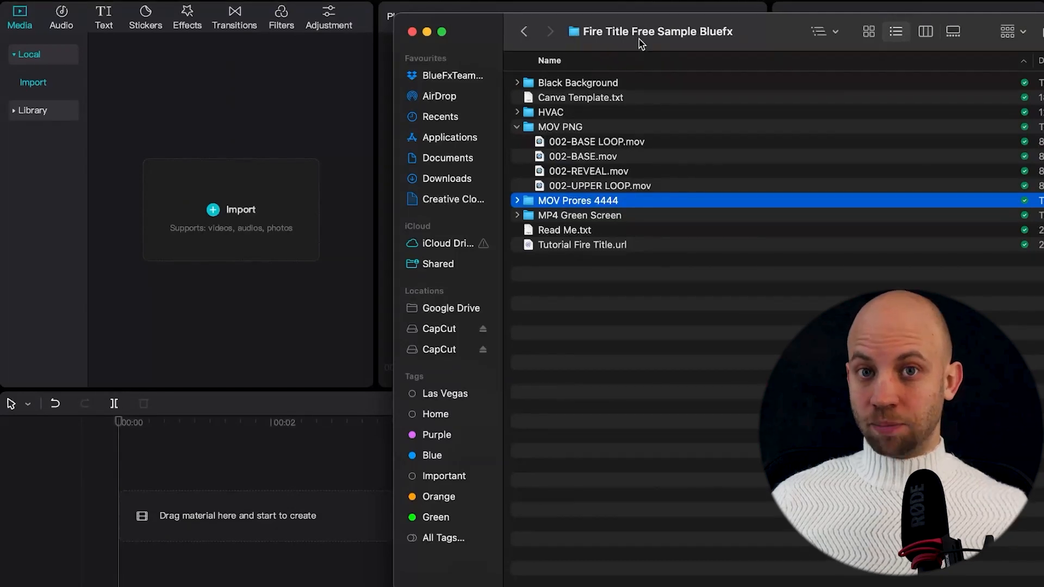
Select the four .mov files in the MOV PNG folder and drag them into CapCut's media library.
click(559, 127)
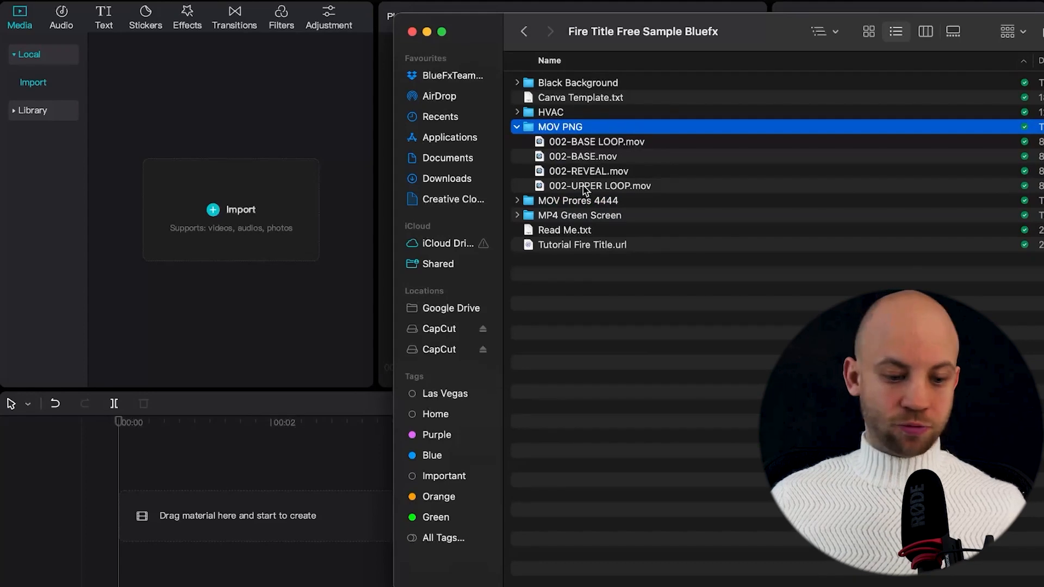
click(600, 186)
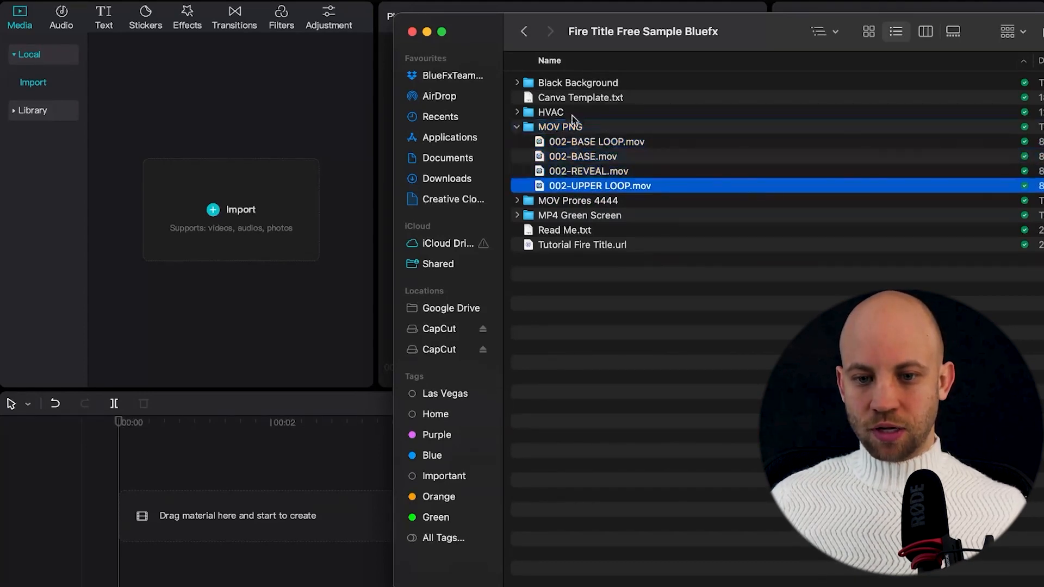
click(596, 141)
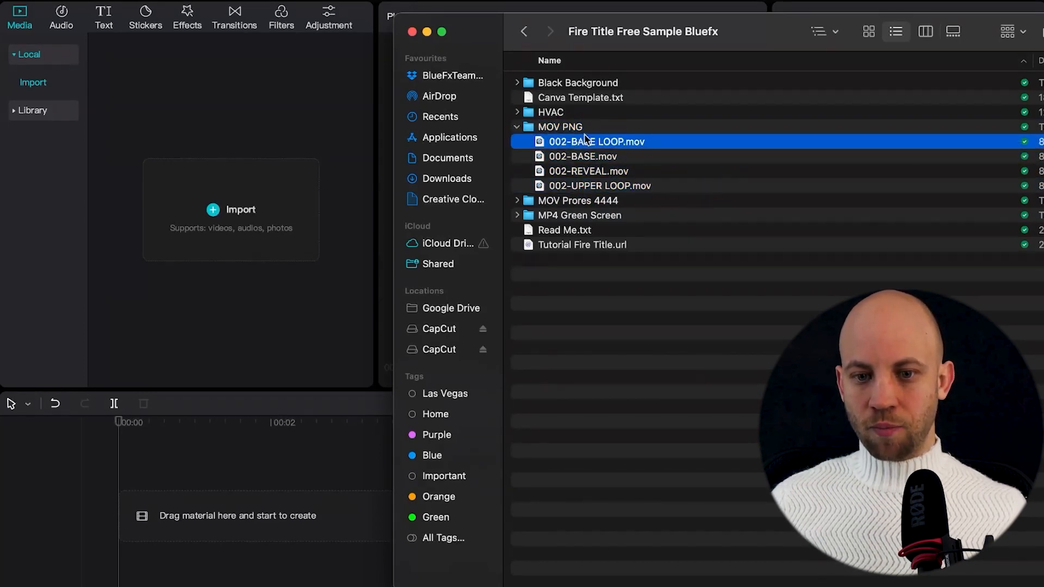
click(600, 185)
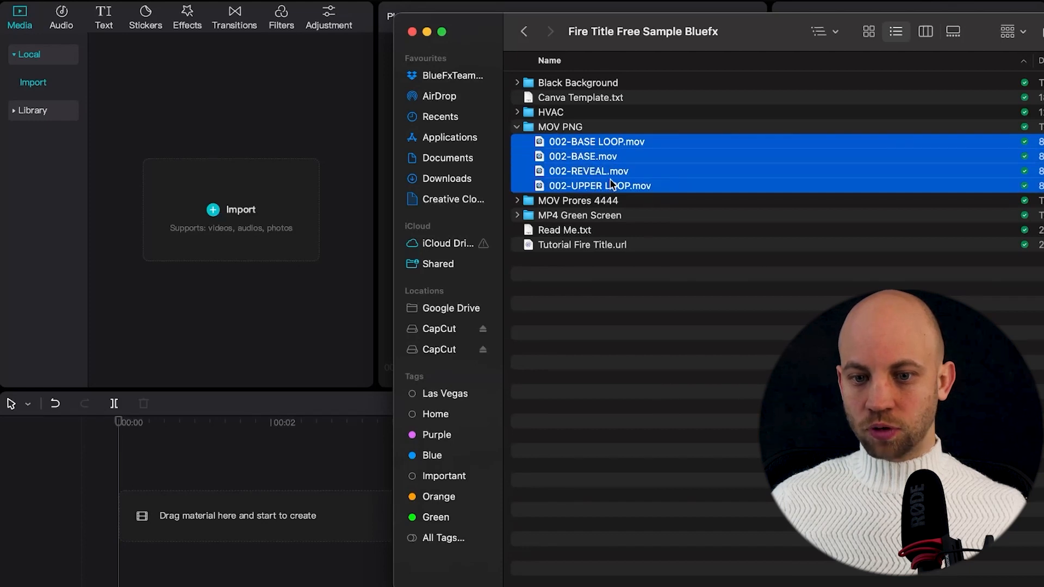
drag(599, 186, 253, 204)
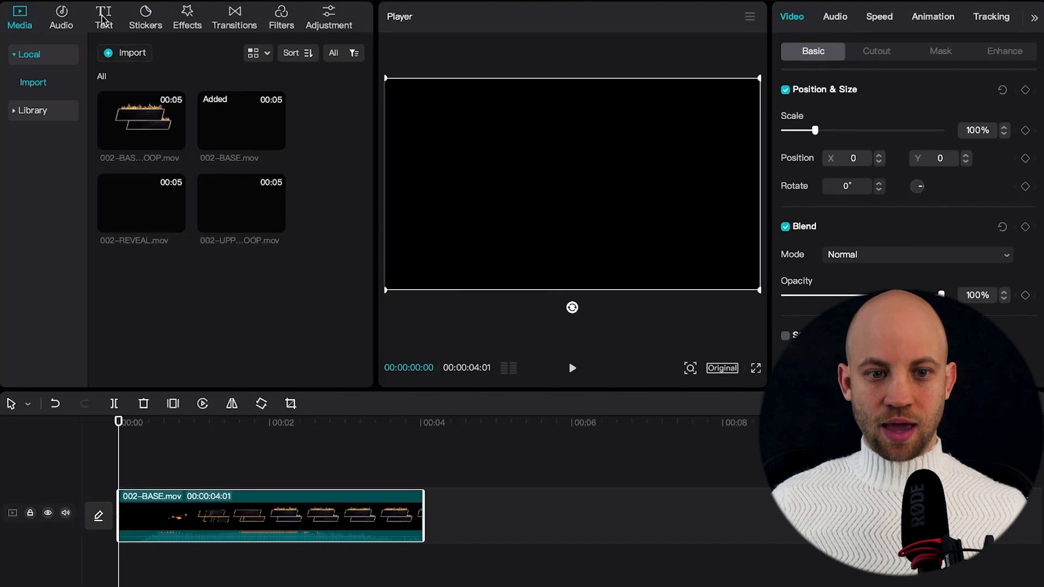
Add two default text layers and trim them to end with the 4 s base clip.
click(103, 16)
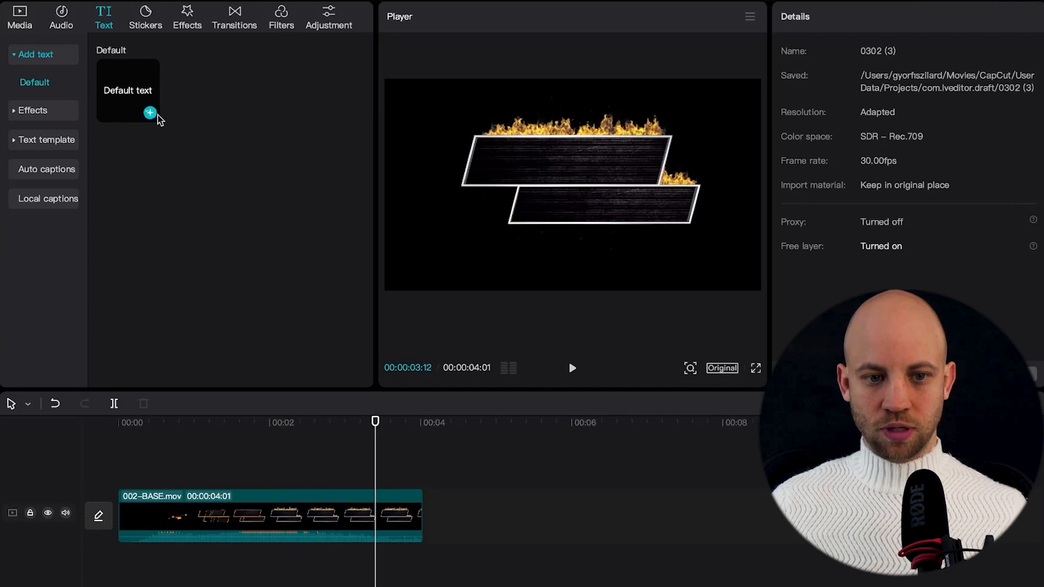
click(151, 113)
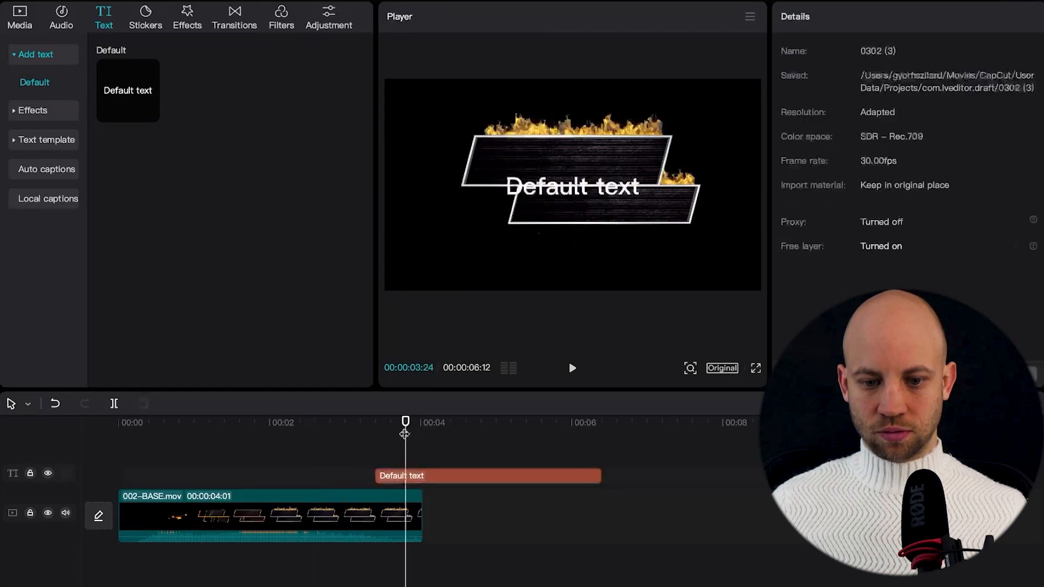
click(488, 476)
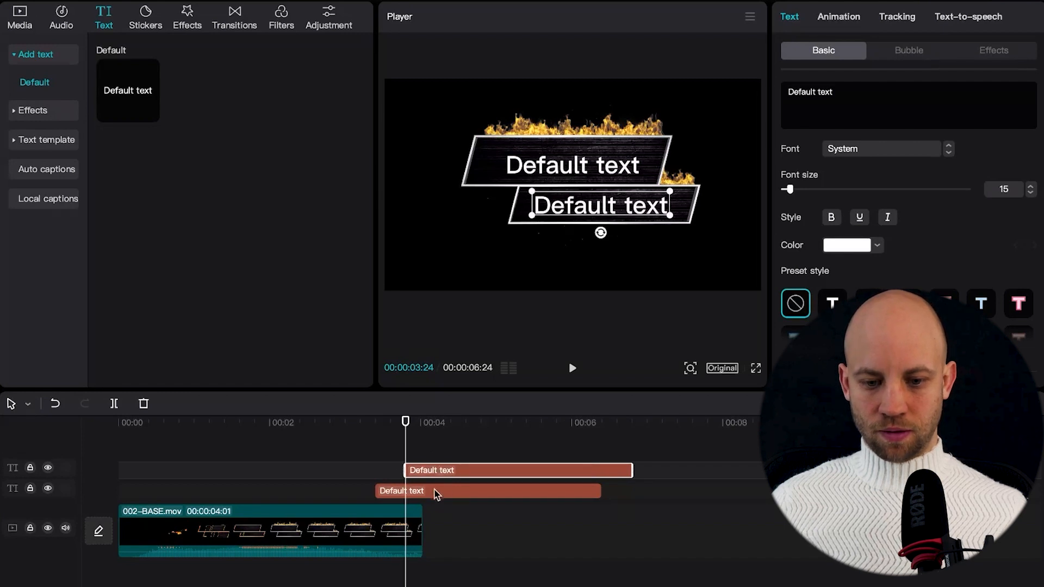
drag(433, 492, 259, 494)
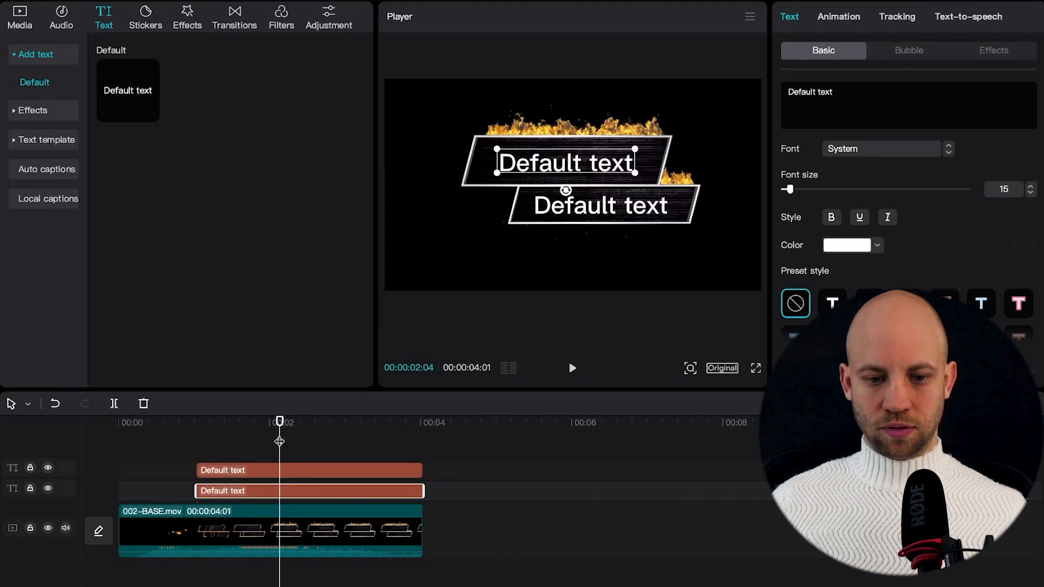
mouse_move(255, 419)
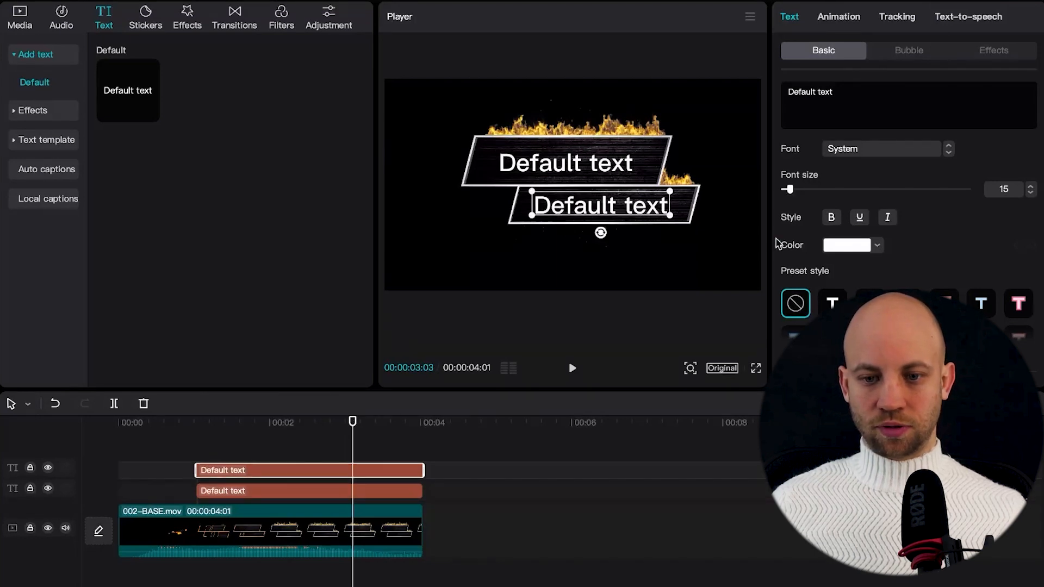
Colour the lower text layer yellow.
click(876, 245)
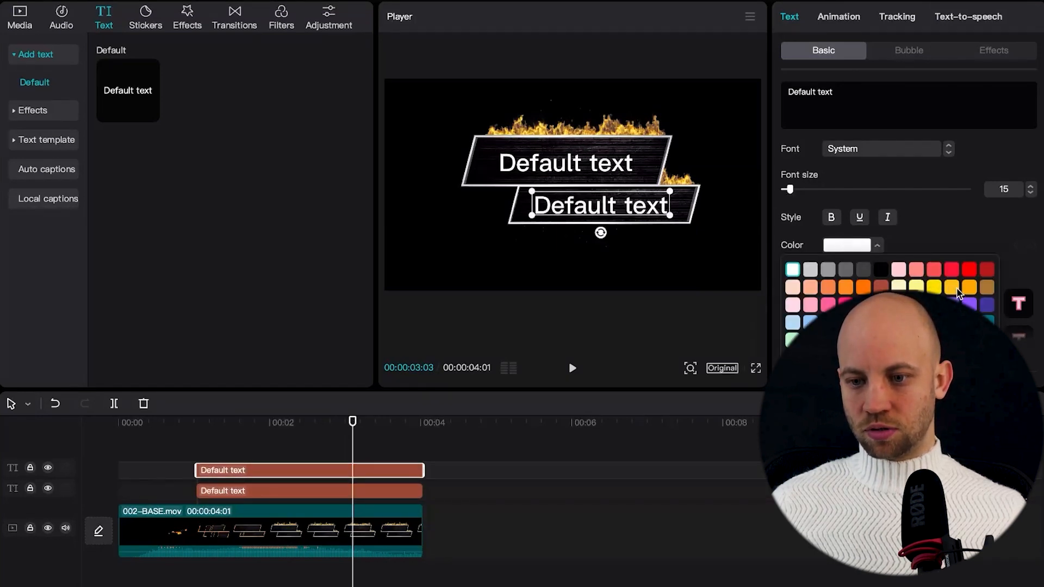
click(952, 286)
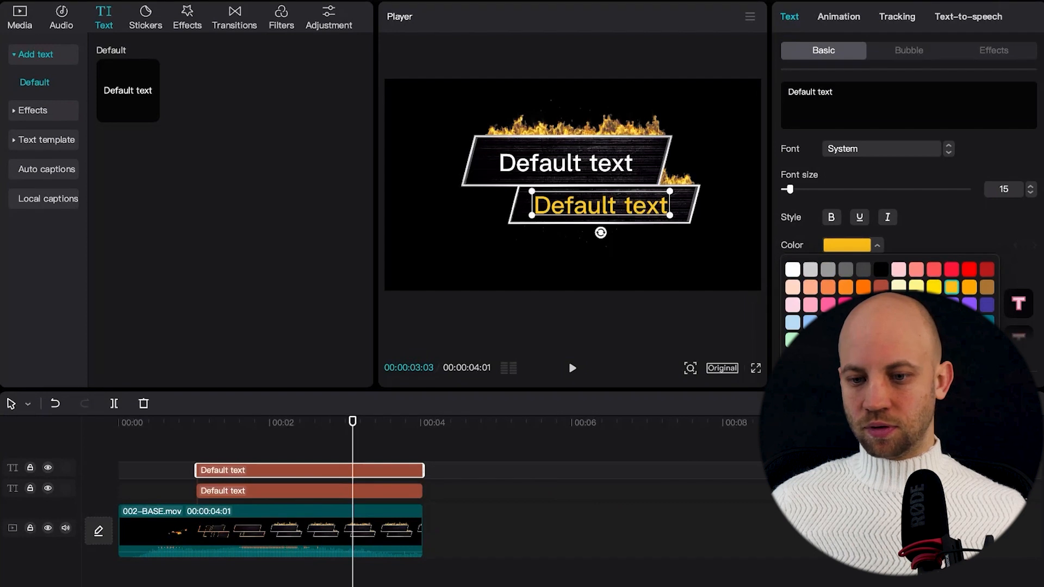
click(969, 268)
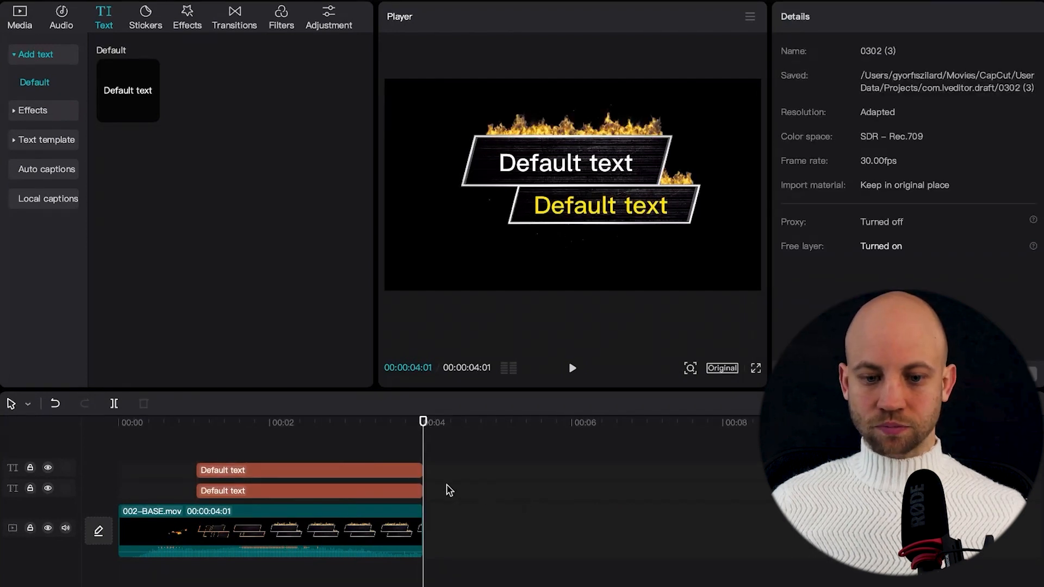
mouse_move(459, 425)
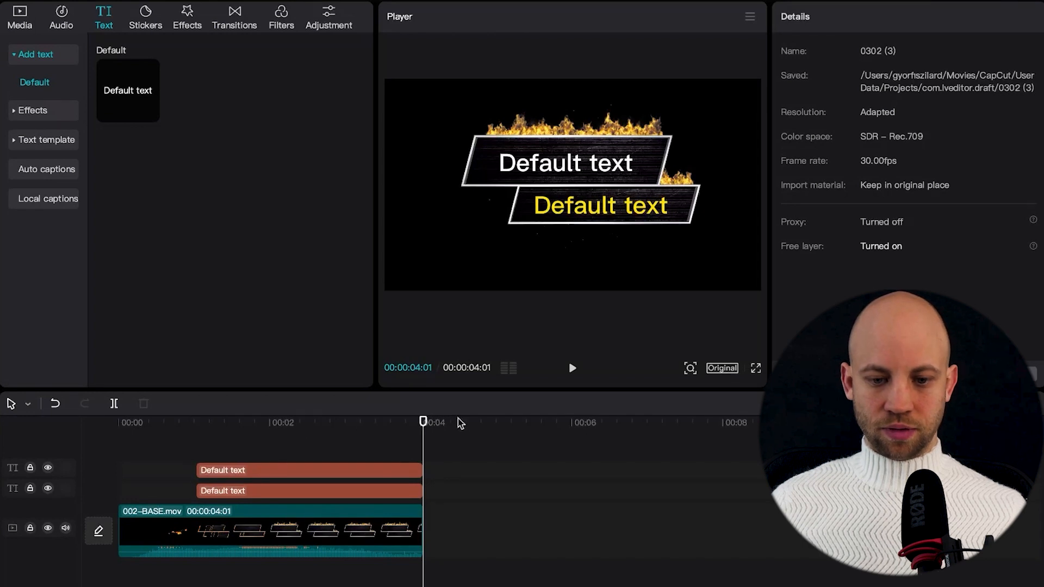
Put 002-REVEAL.mov on a top track and shift both text clips to start around 2:10.
click(20, 12)
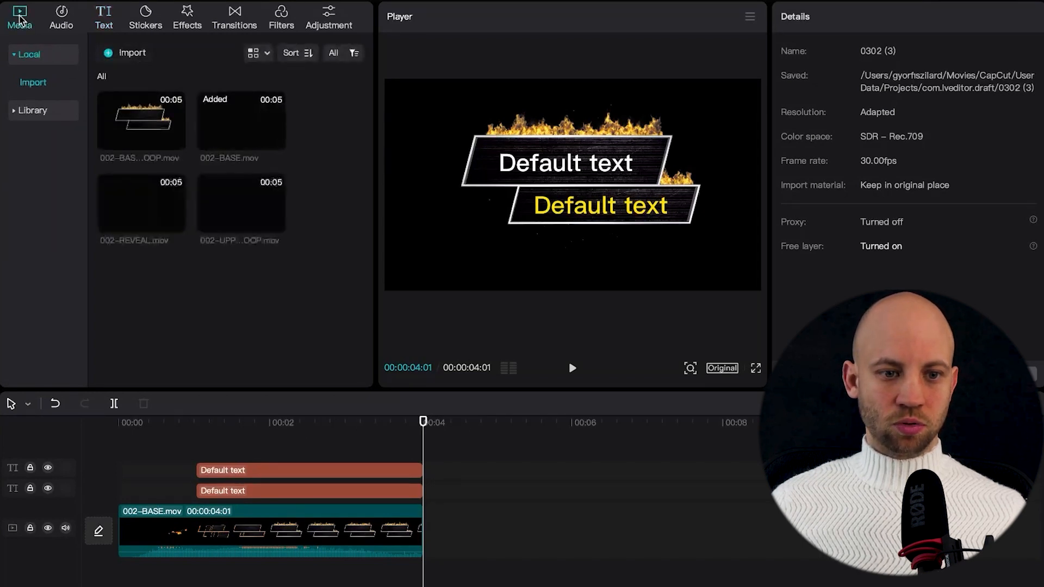
mouse_move(143, 120)
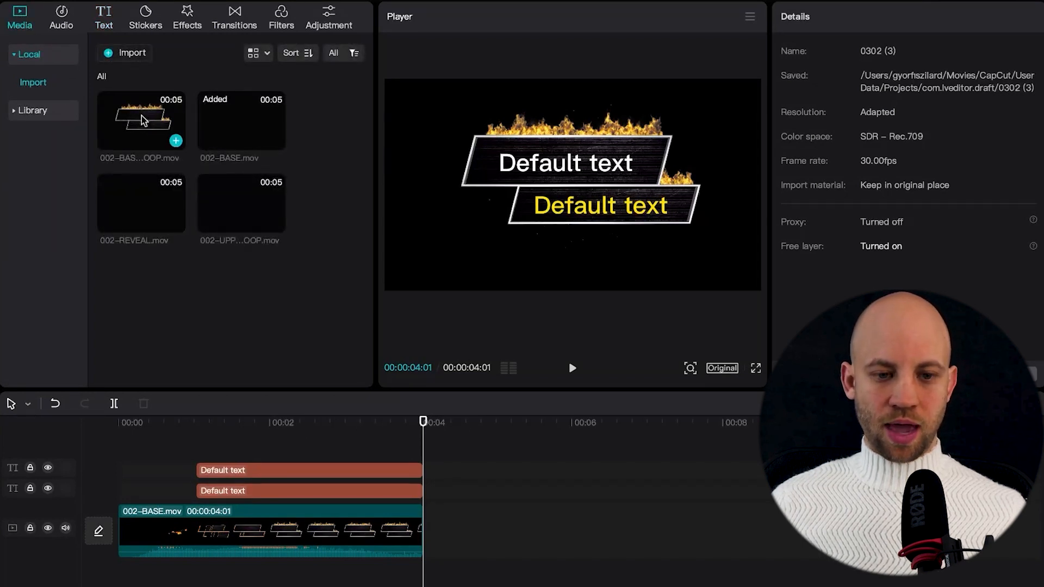
mouse_move(147, 217)
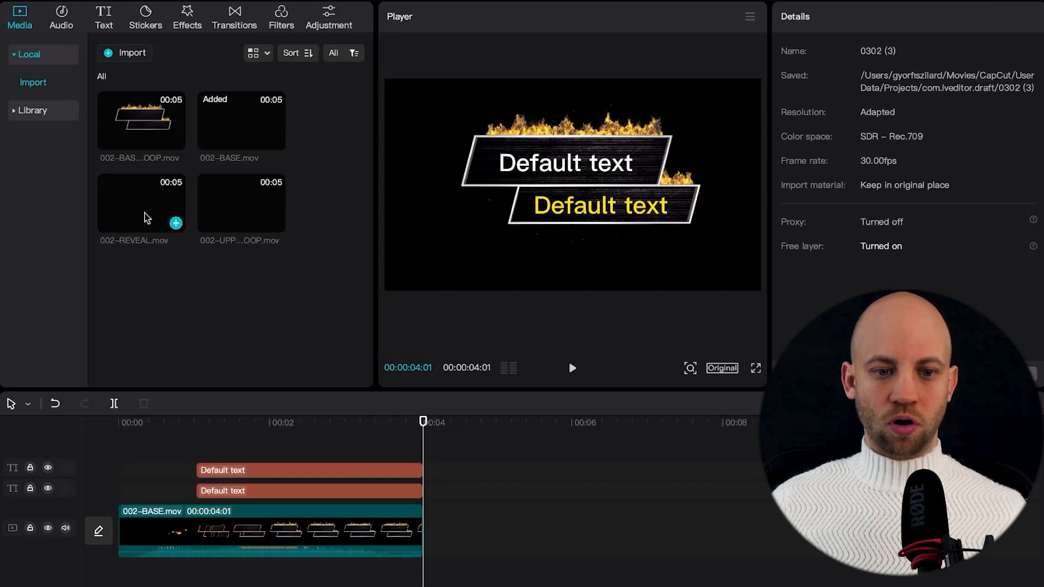
drag(141, 202, 136, 446)
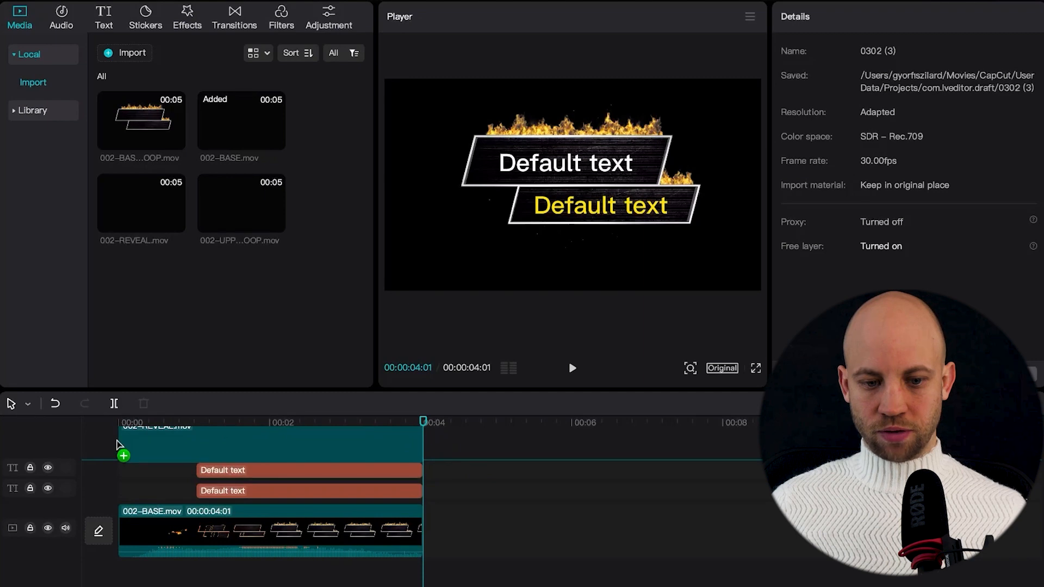
drag(142, 201, 270, 485)
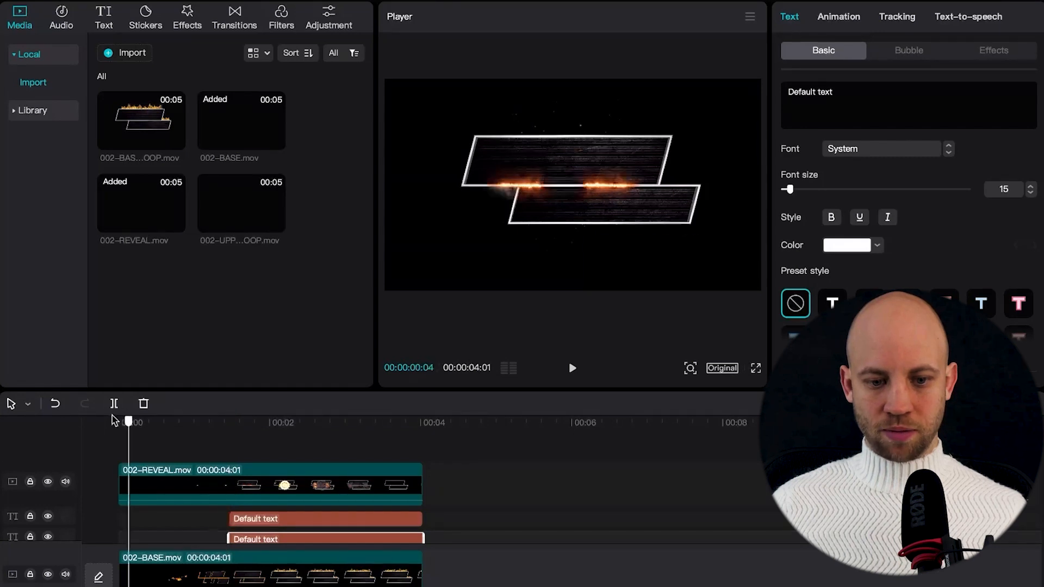
click(572, 368)
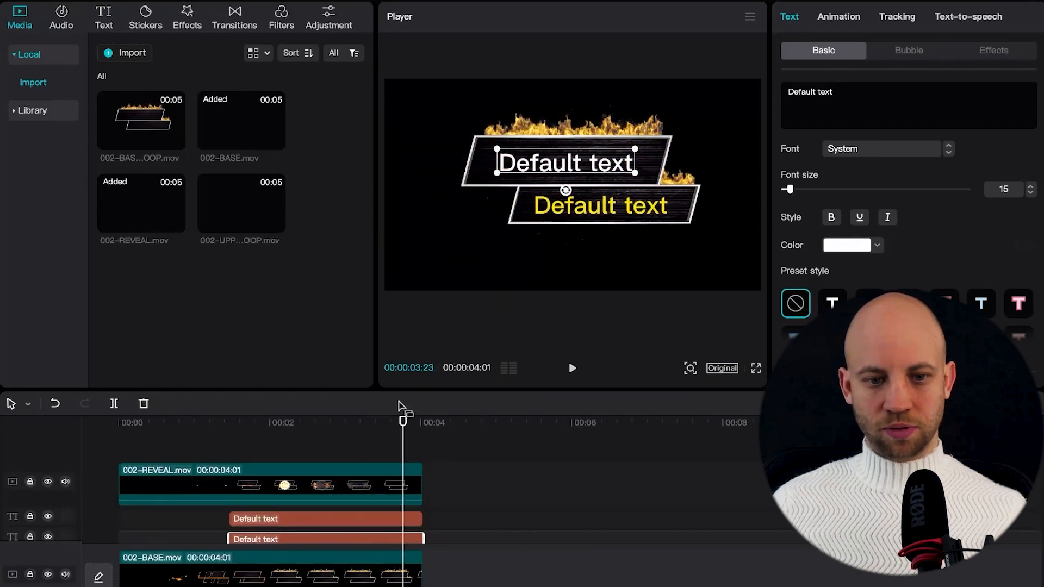
mouse_move(217, 119)
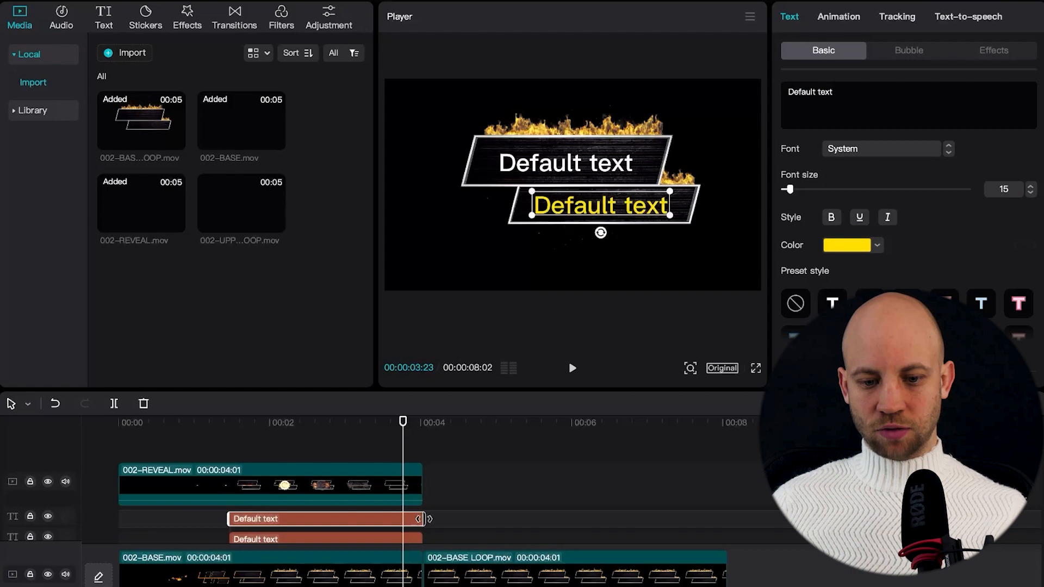
drag(418, 519, 726, 519)
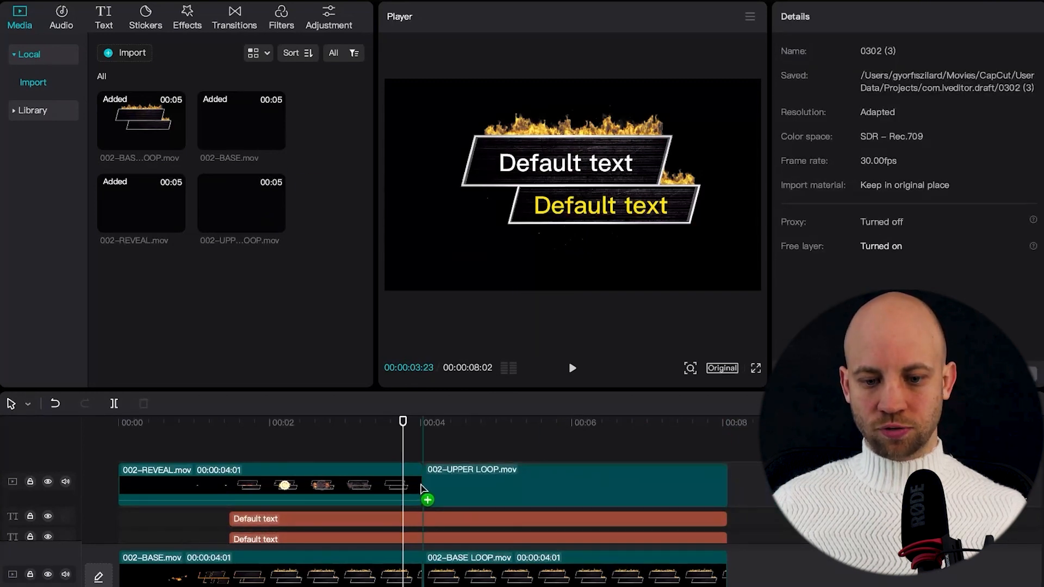
click(573, 492)
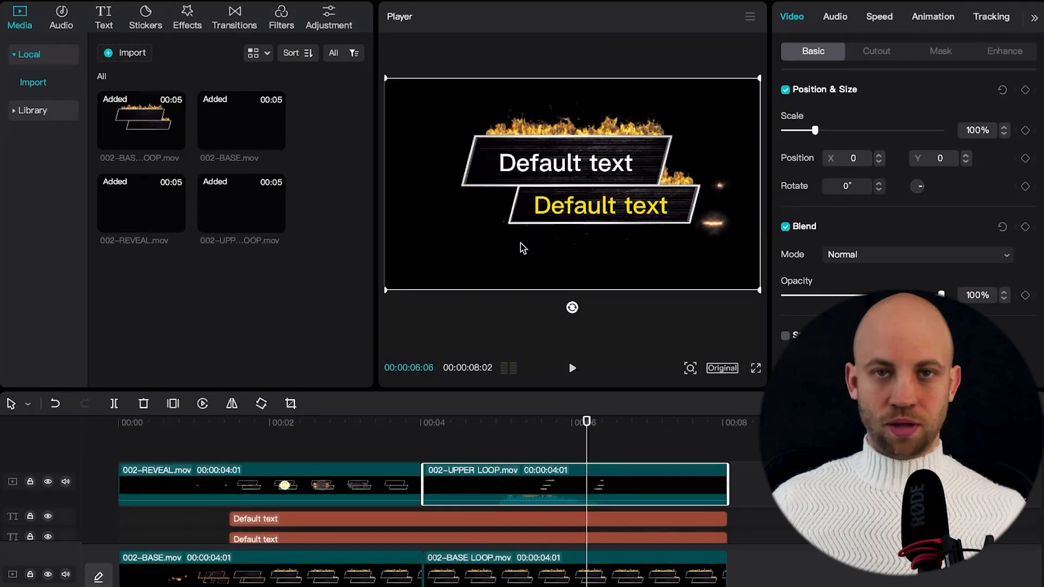
mouse_move(501, 332)
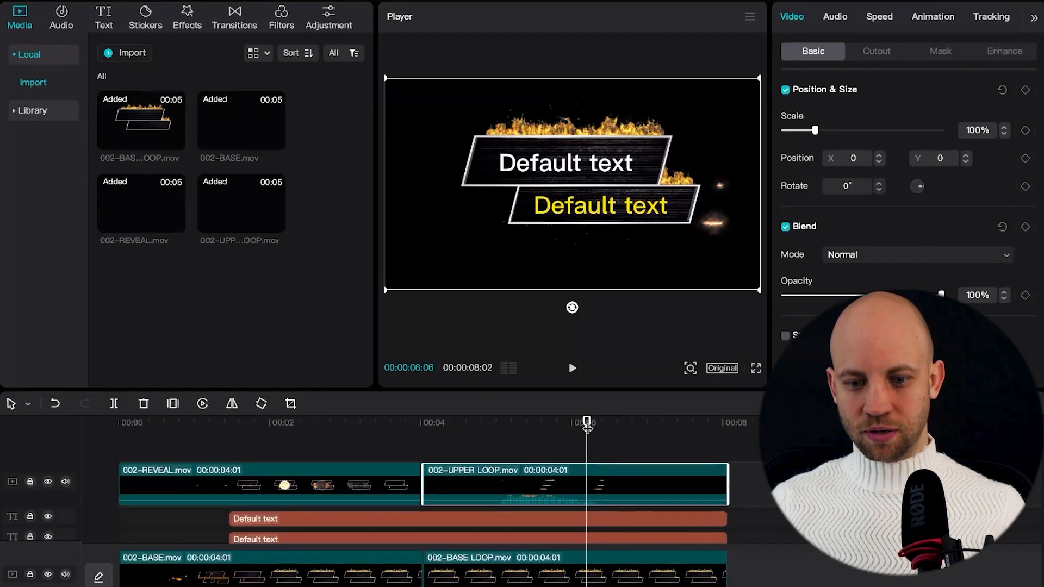
click(572, 368)
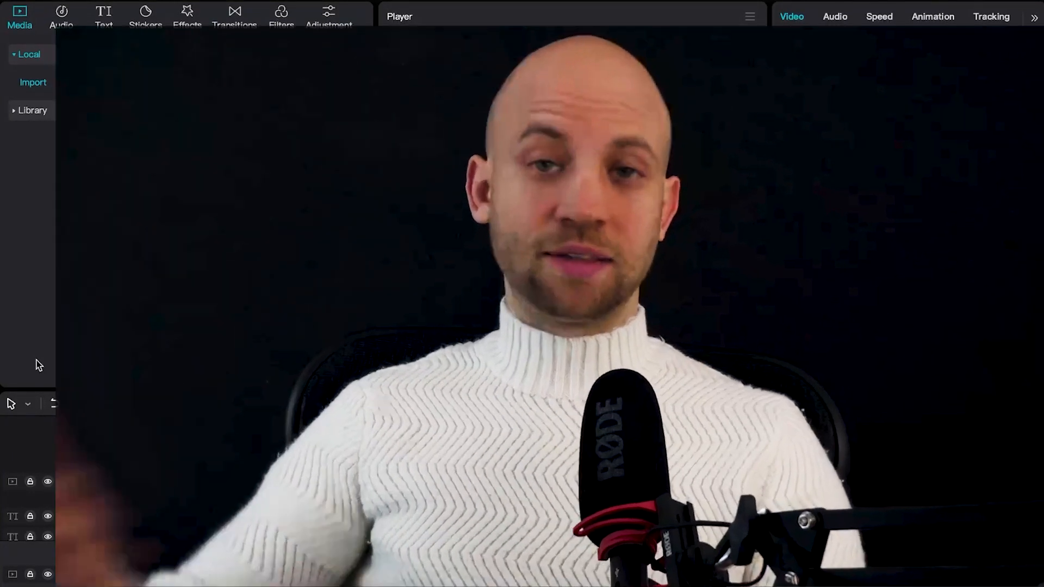
Start a new empty CapCut project beside the BlueFx sample folder.
click(32, 82)
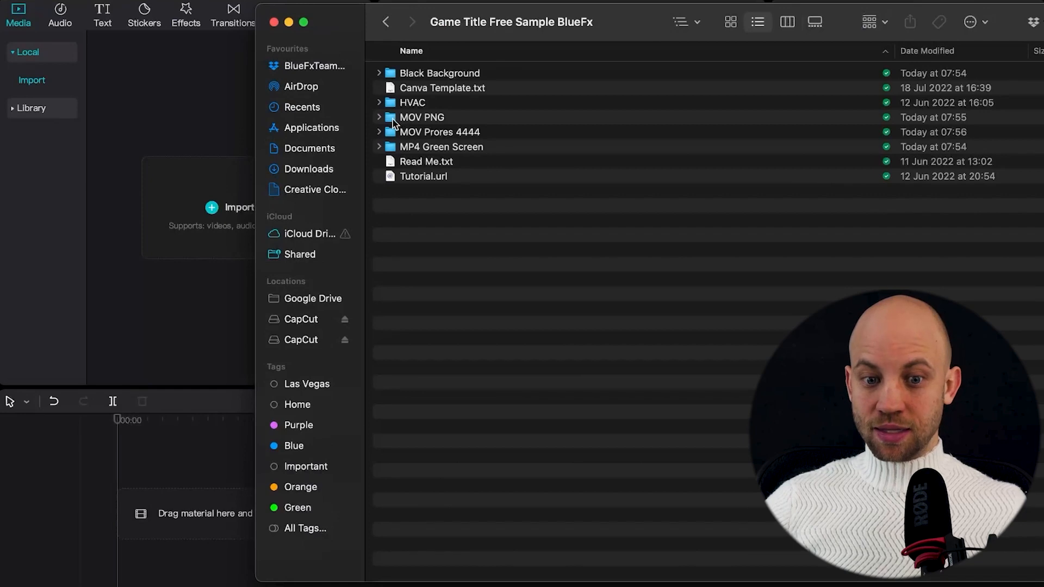
Import the four 026 .mov clips from the MOV PNG folder into CapCut's media.
click(421, 117)
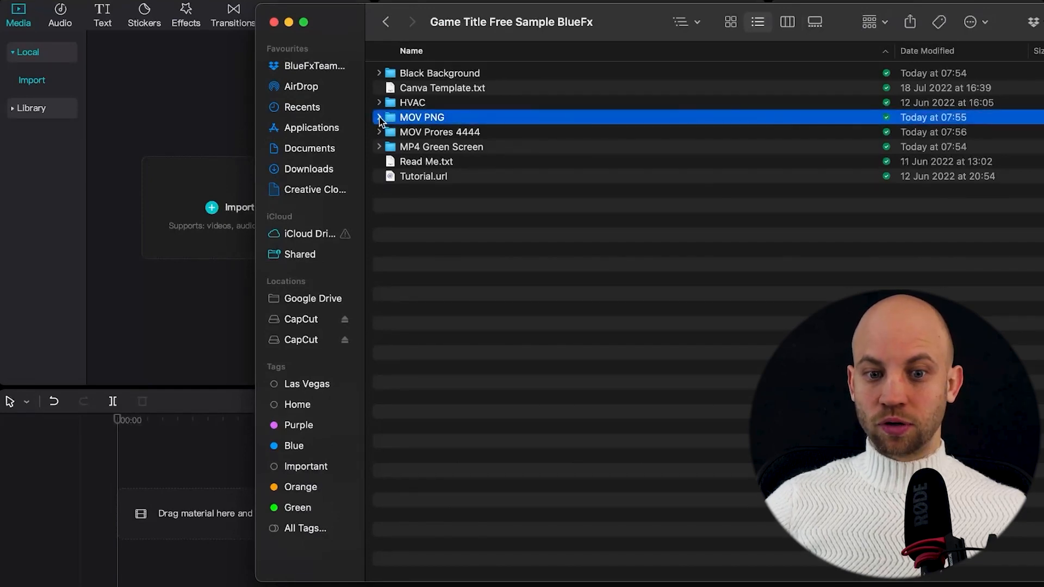
click(379, 117)
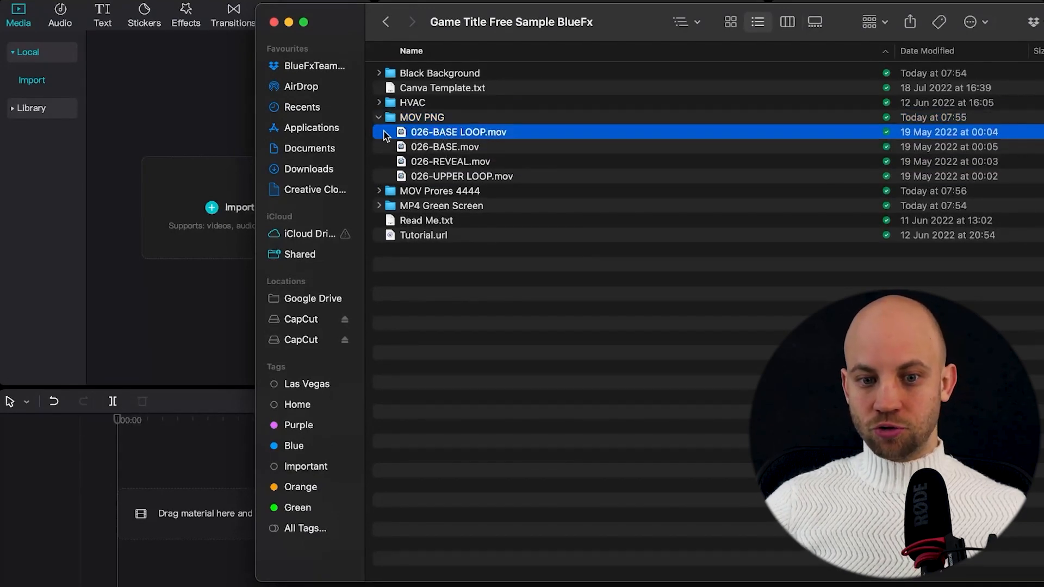
click(484, 176)
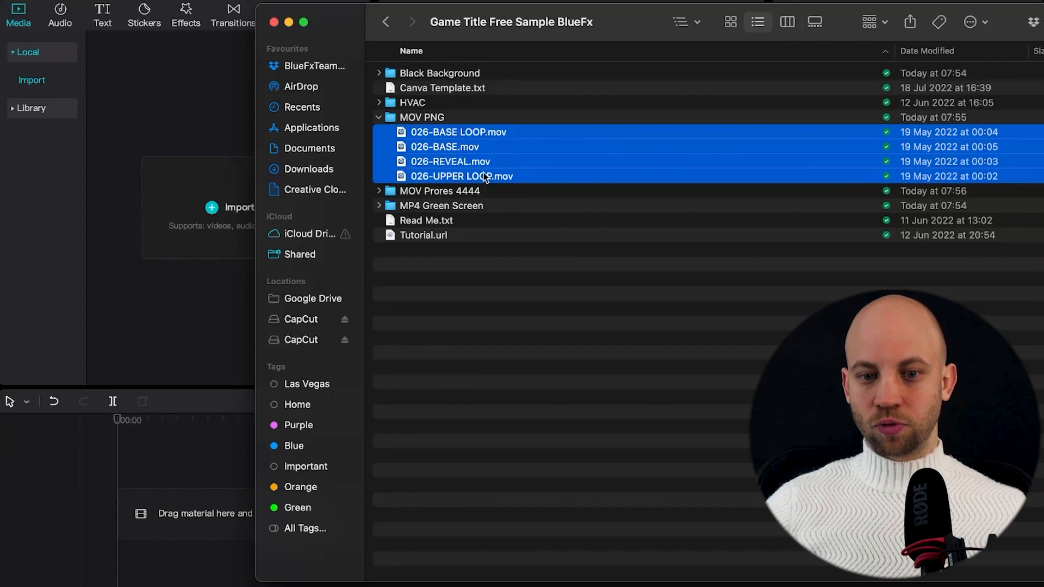
drag(463, 176, 187, 136)
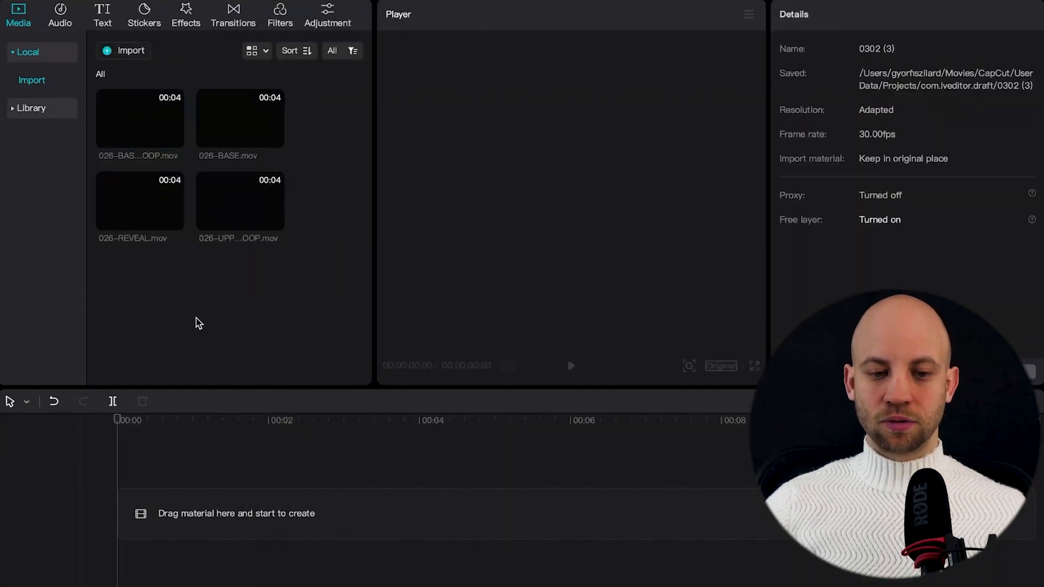
mouse_move(250, 132)
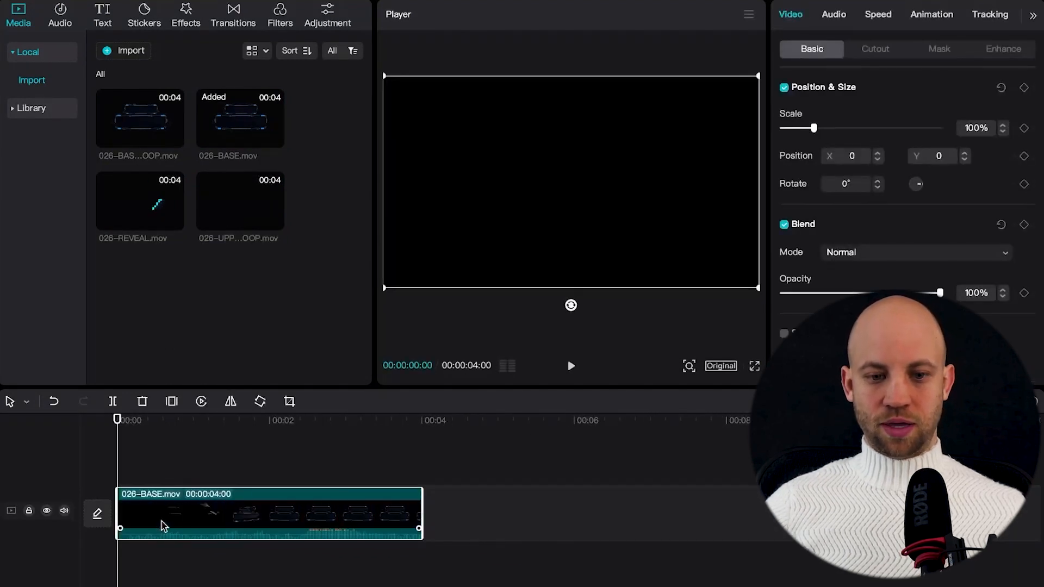
Play the 026-BASE clip and pause once the blue sci-fi frames are fully drawn.
click(570, 366)
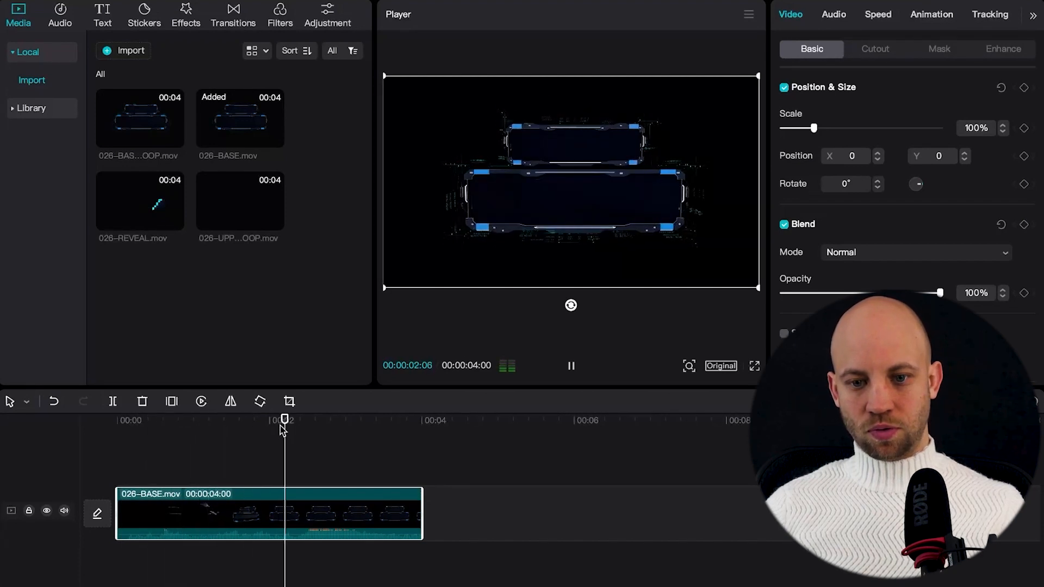
click(571, 366)
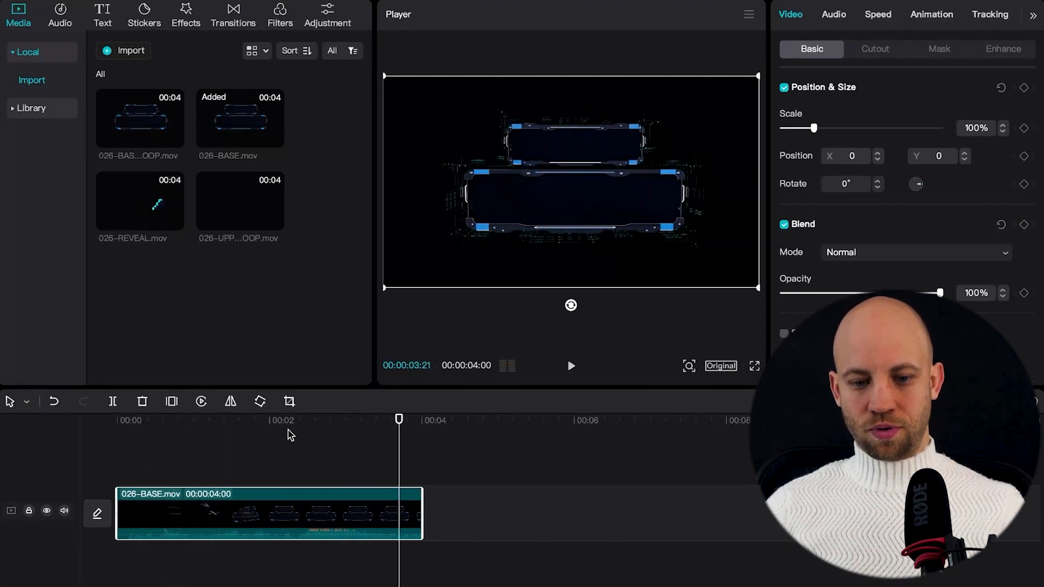
click(101, 15)
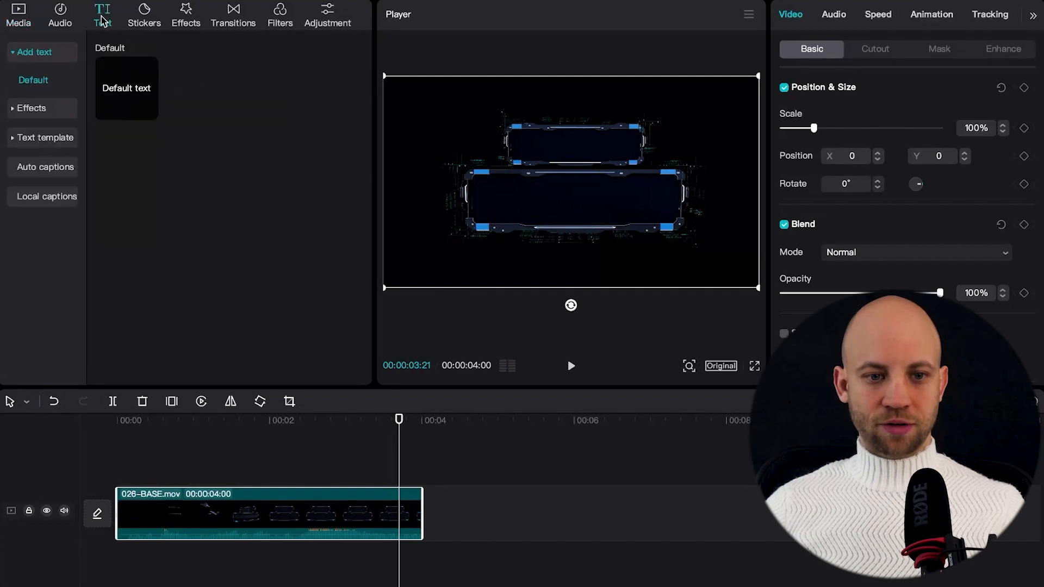
Add a Default text centred in the large frame, plus a smaller copy in the upper frame.
click(126, 87)
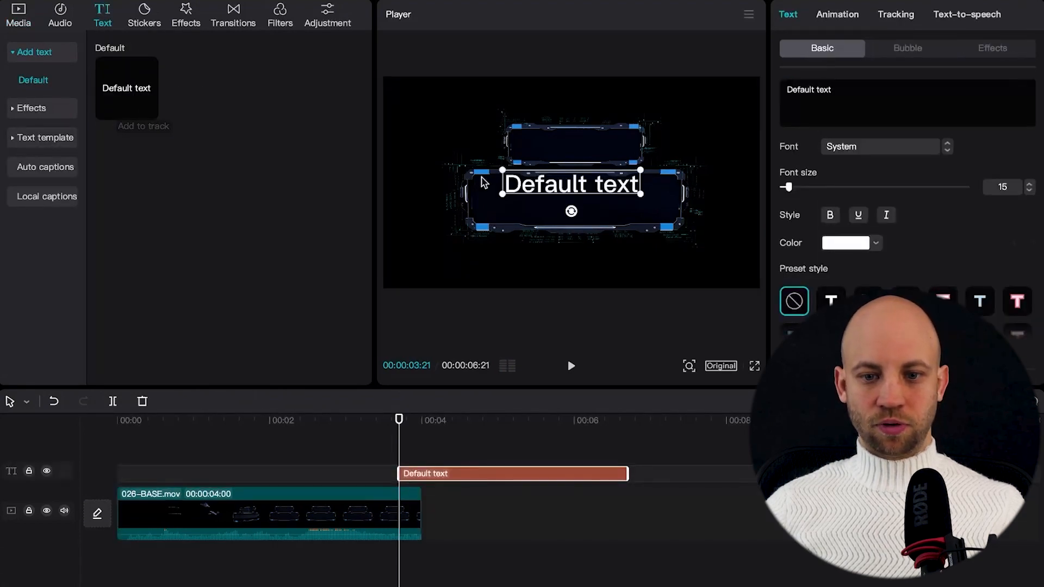
click(260, 518)
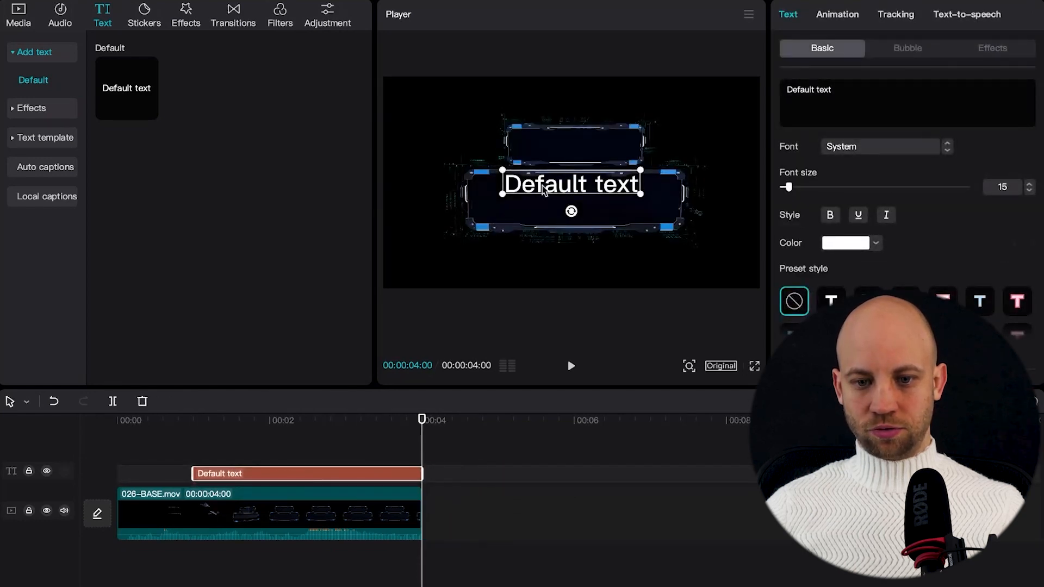
drag(571, 185, 571, 205)
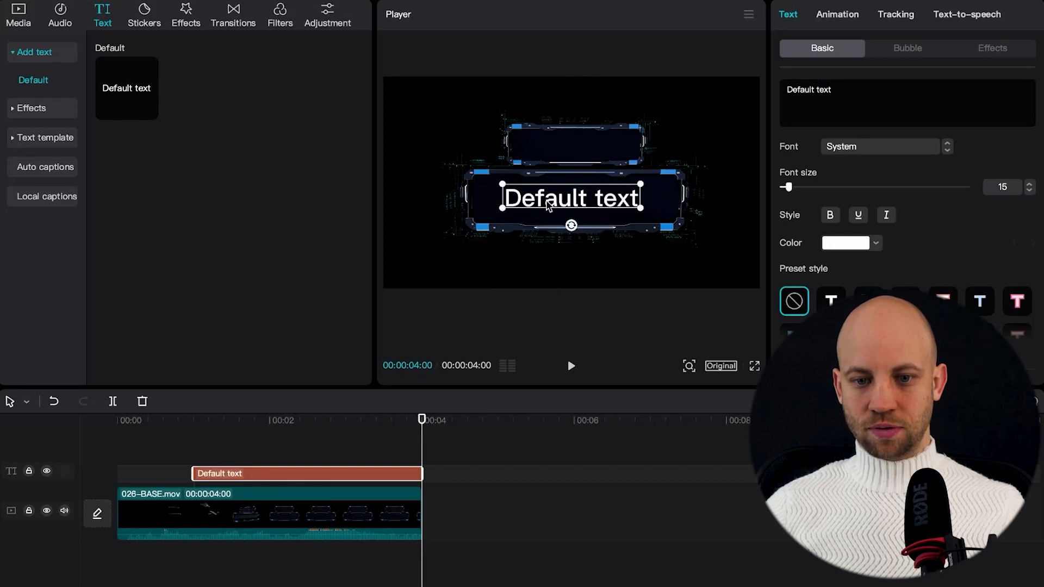
click(148, 112)
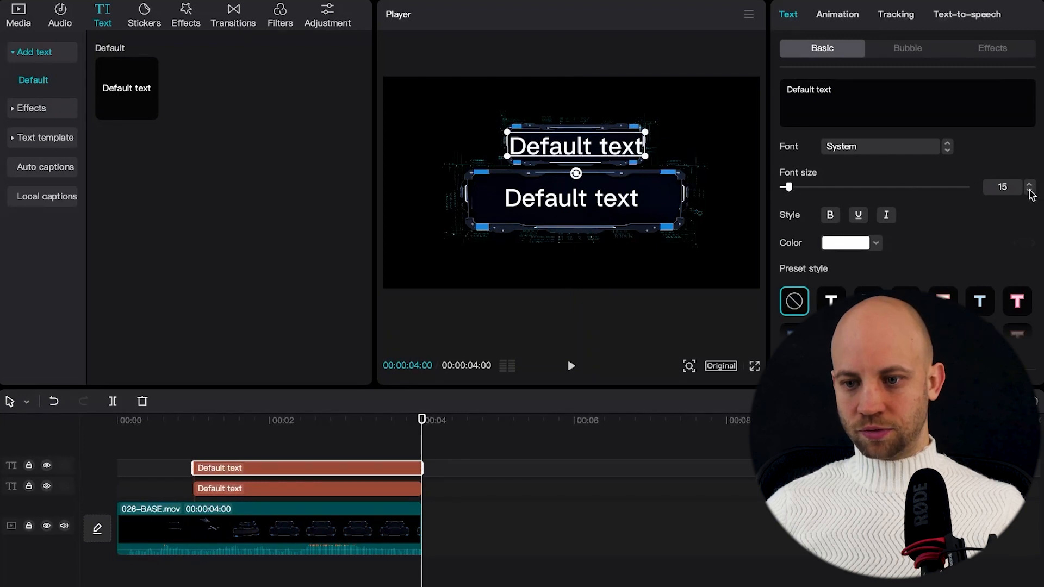
click(1029, 191)
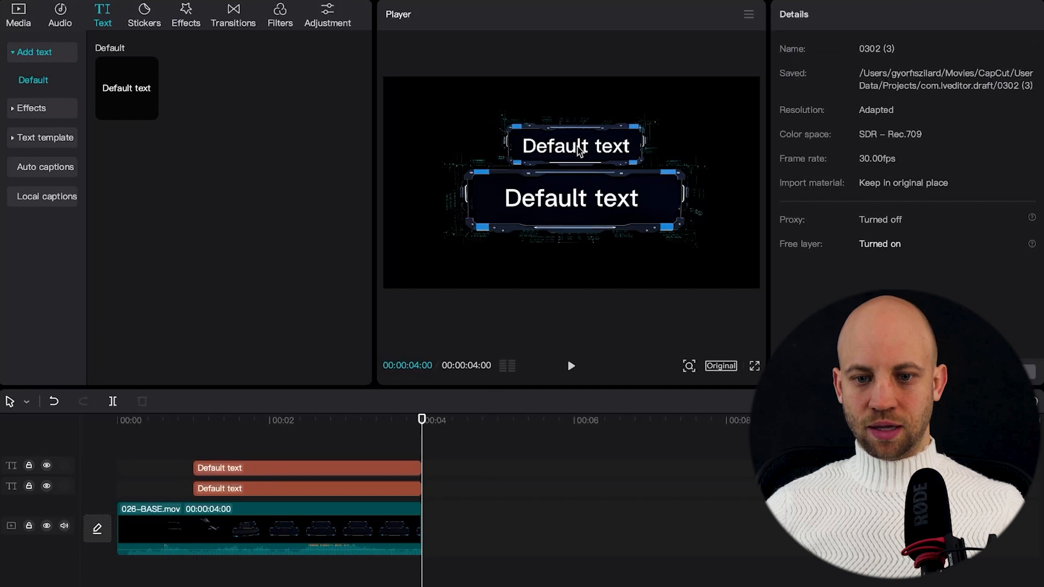
mouse_move(562, 243)
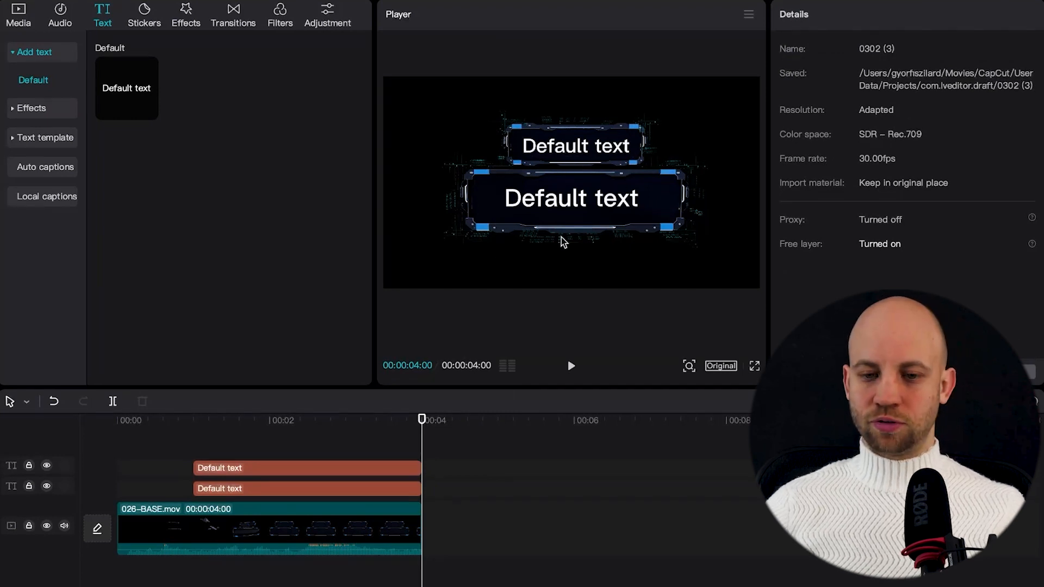
mouse_move(422, 420)
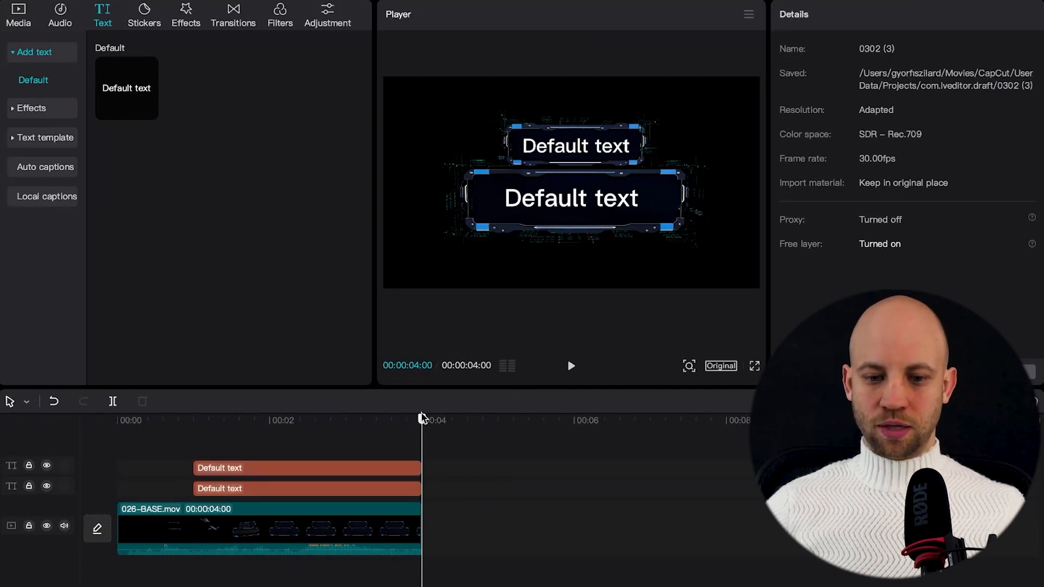
Place 026-REVEAL.mov on a top track at 0s and delay both texts to about 2 seconds.
click(19, 12)
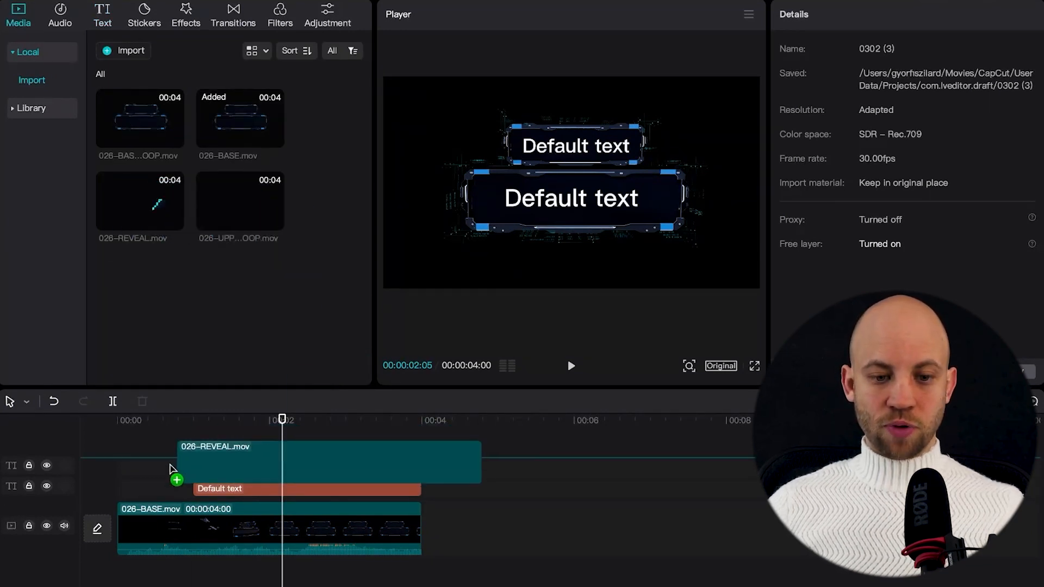
drag(139, 199, 266, 462)
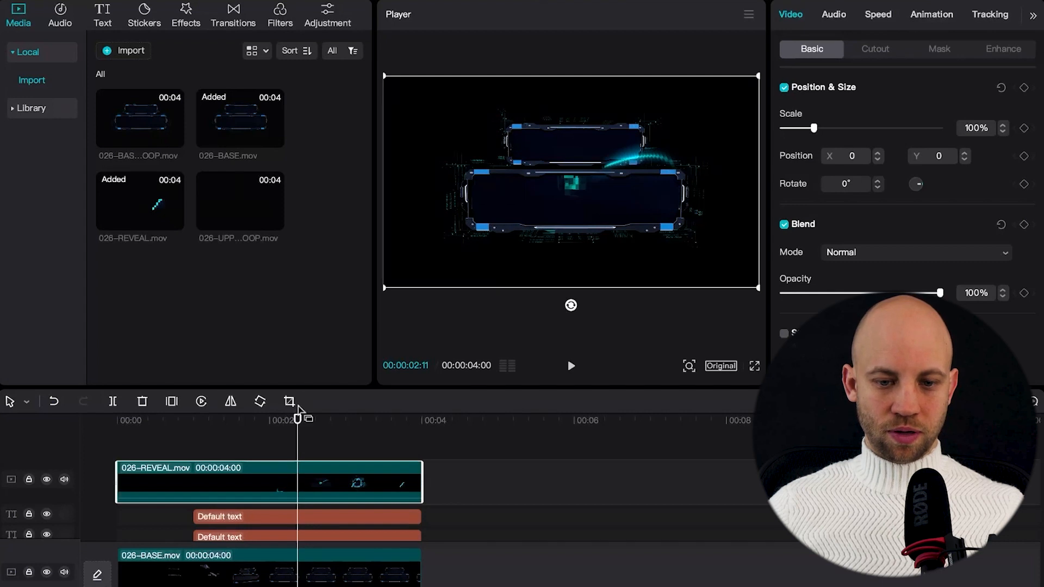
click(233, 517)
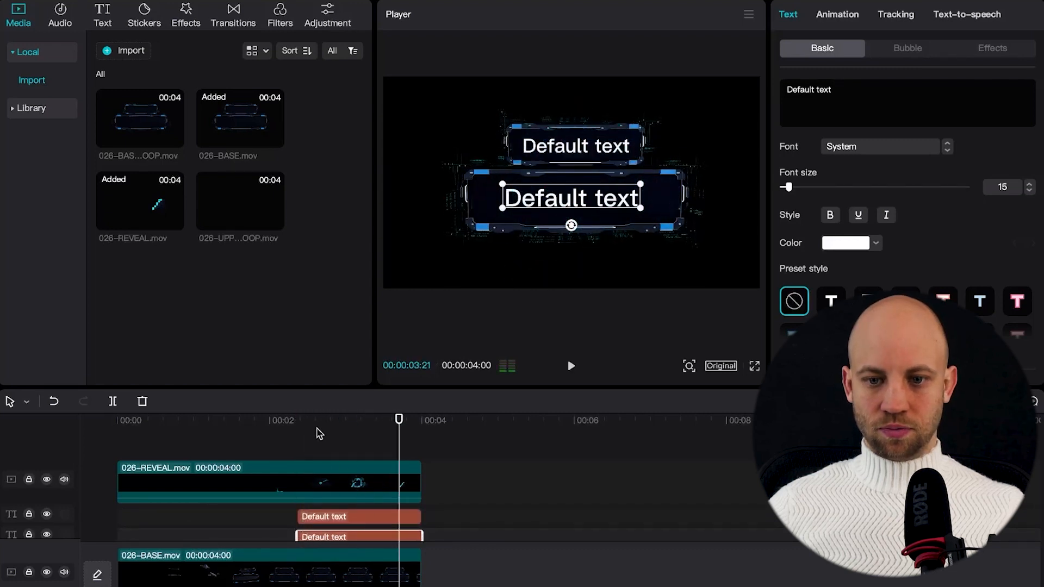
mouse_move(252, 225)
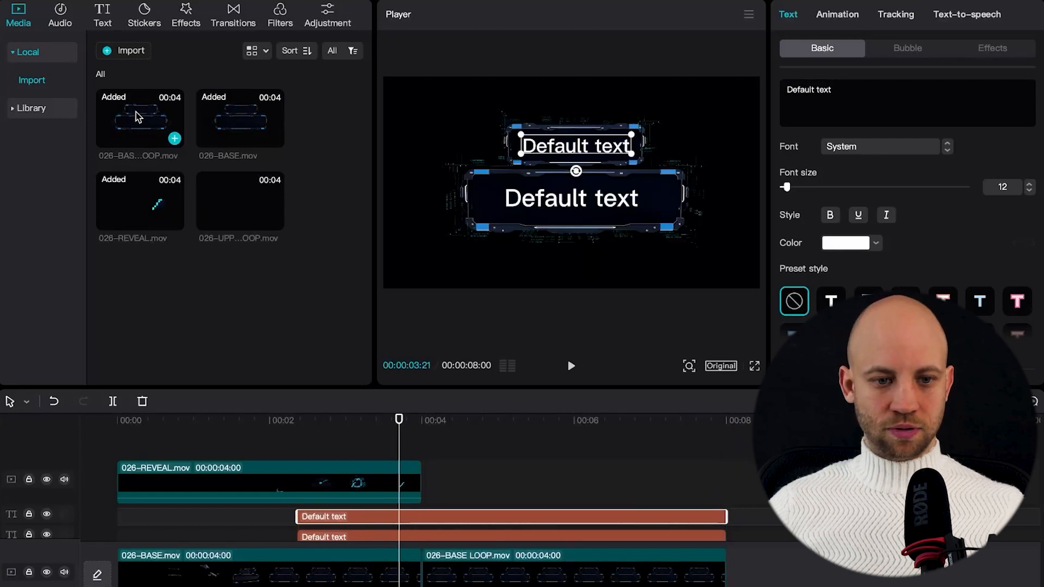
mouse_move(226, 132)
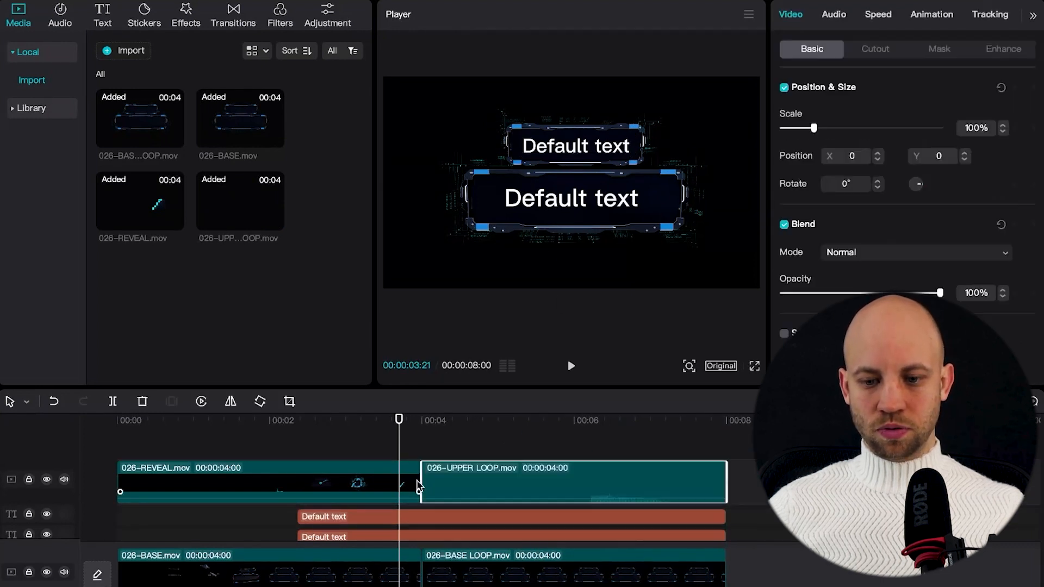
Play the eight-second title with the BASE LOOP and UPPER LOOP clips added and texts extended.
click(570, 366)
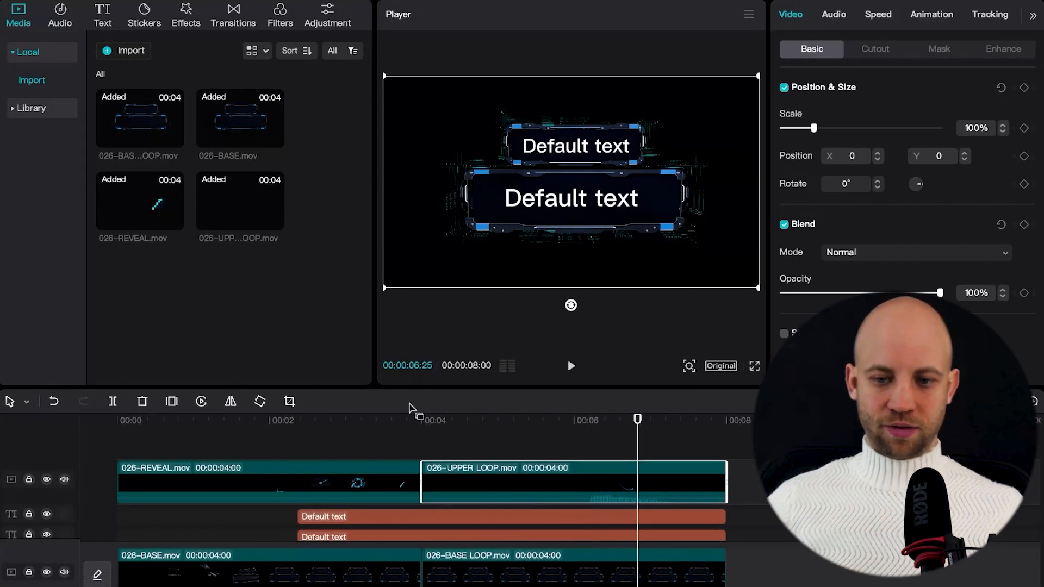
mouse_move(599, 441)
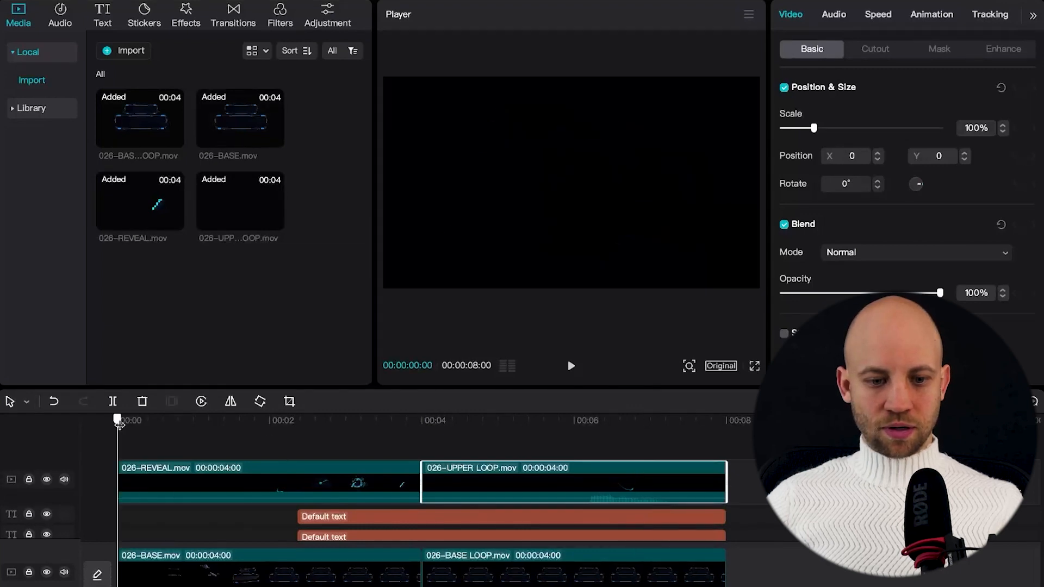
click(571, 366)
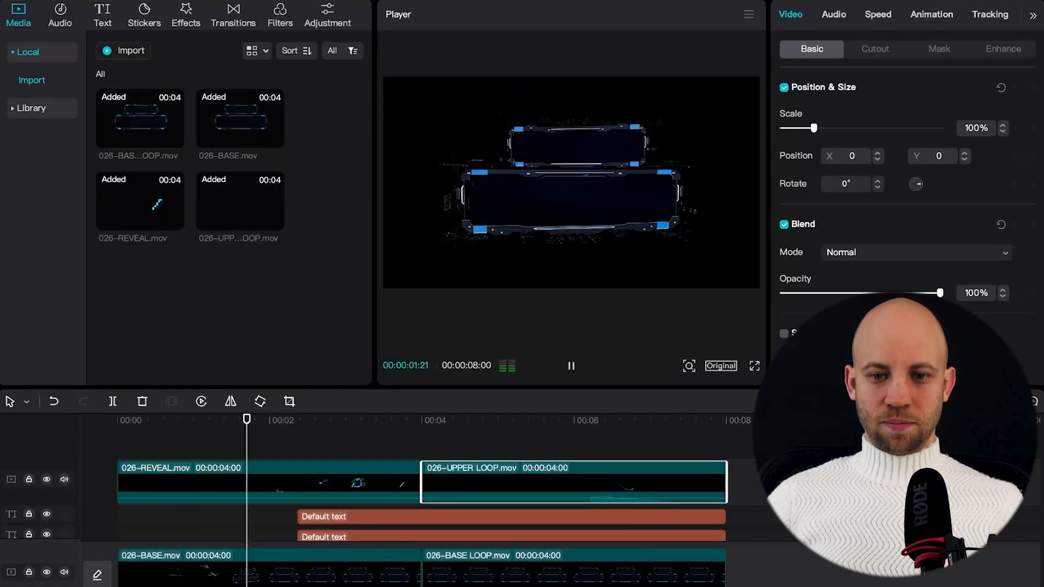
click(396, 419)
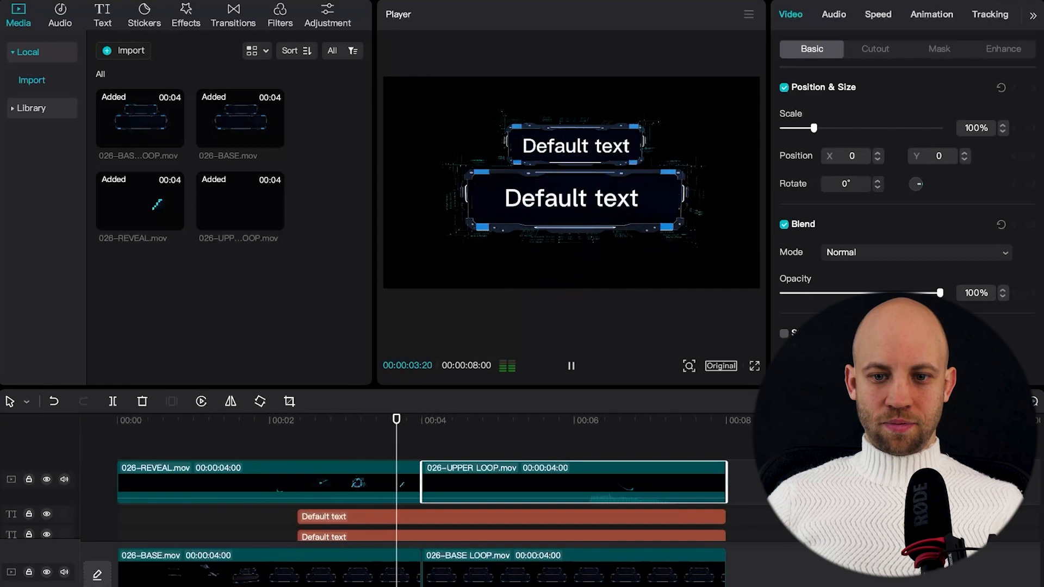